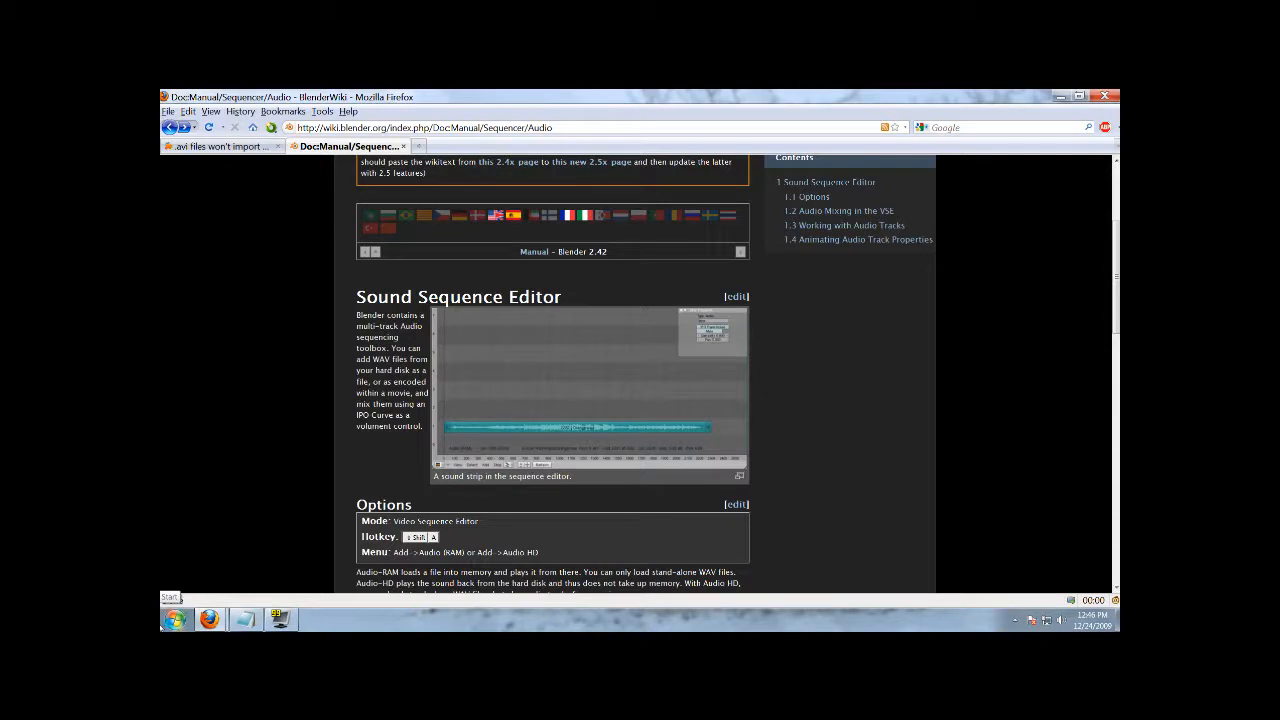
# - Search the computer for Blender and launch it from its shortcut
pyautogui.click(170, 597)
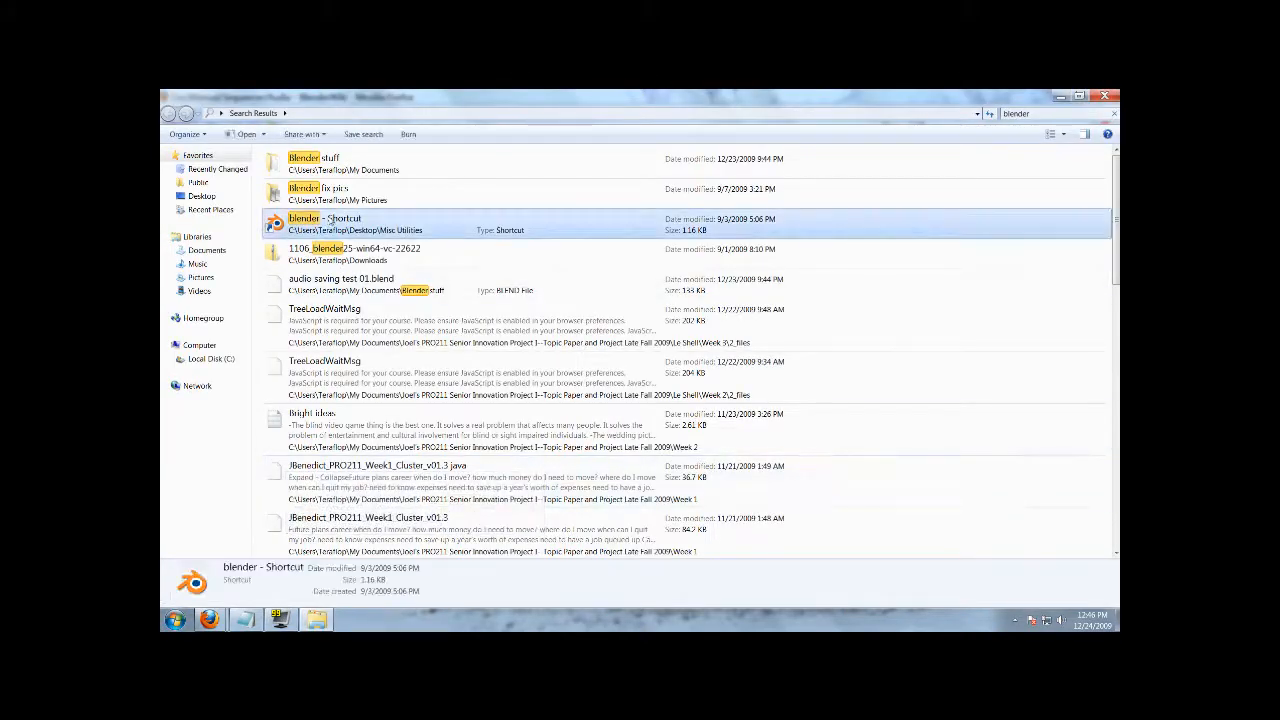
pyautogui.doubleClick(324, 224)
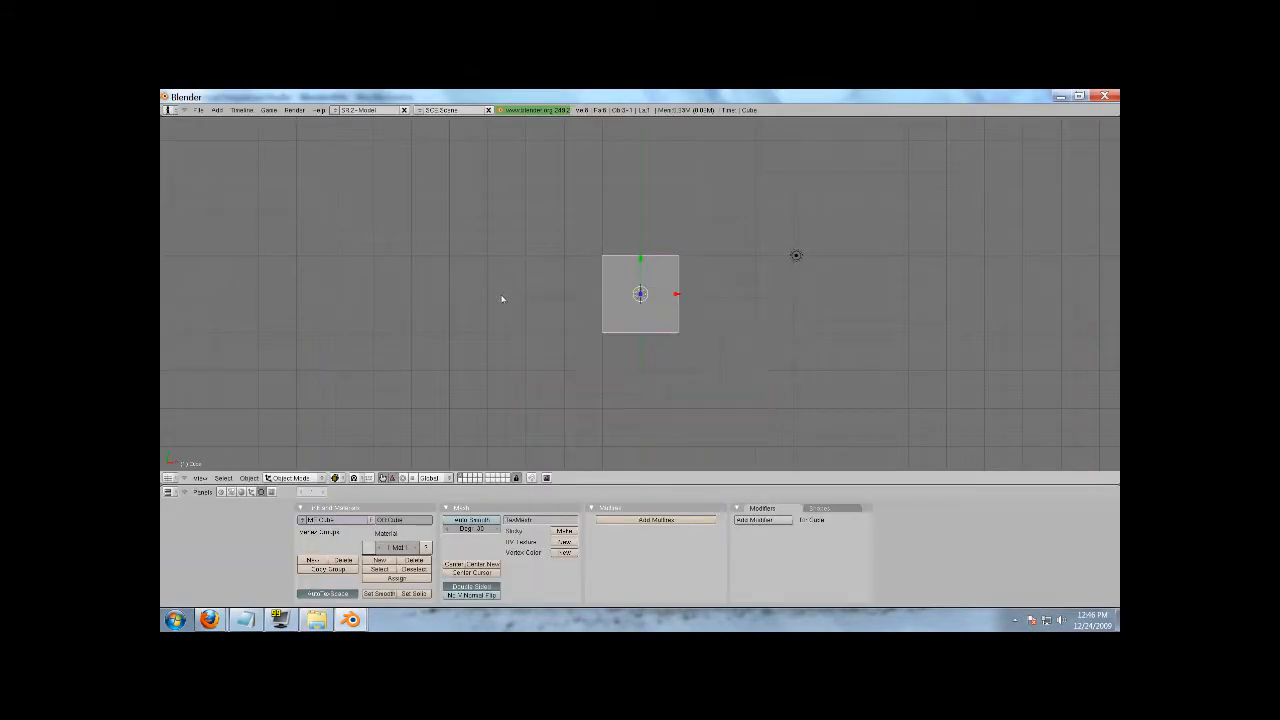
# - Switch the screen layout to 4-Sequence to show the video sequence editor
pyautogui.click(355, 110)
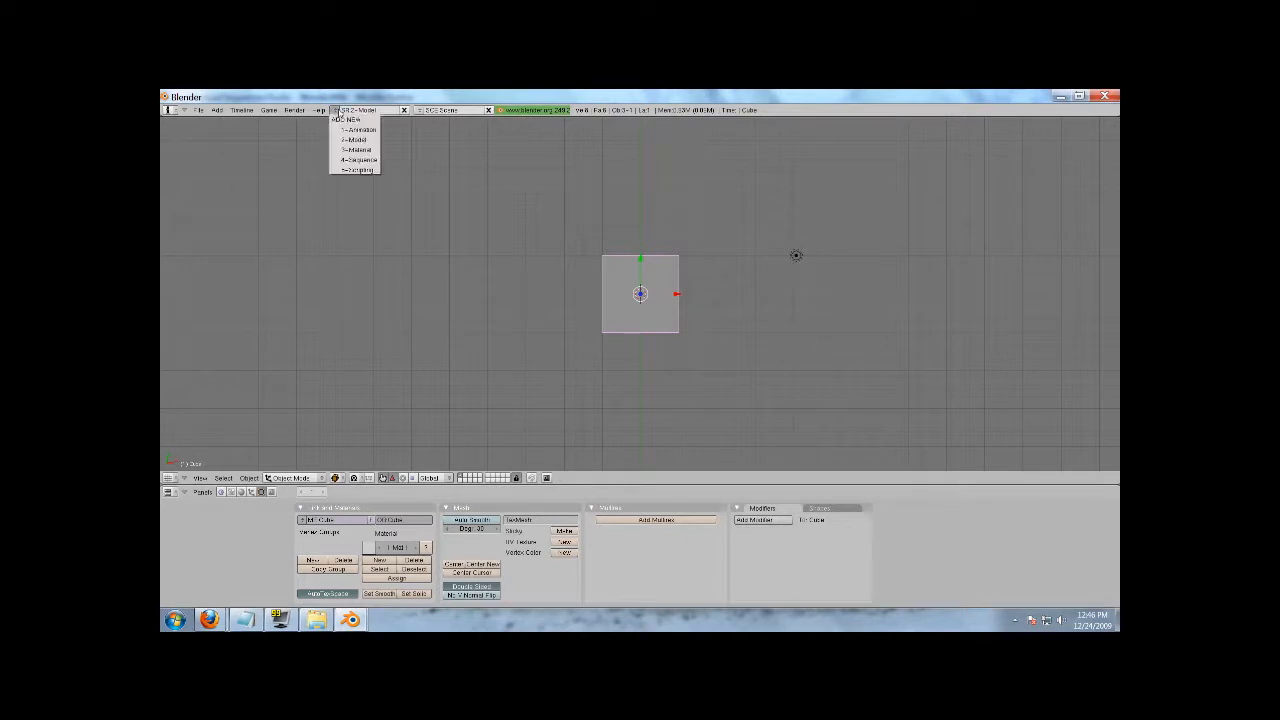
pyautogui.moveTo(357, 160)
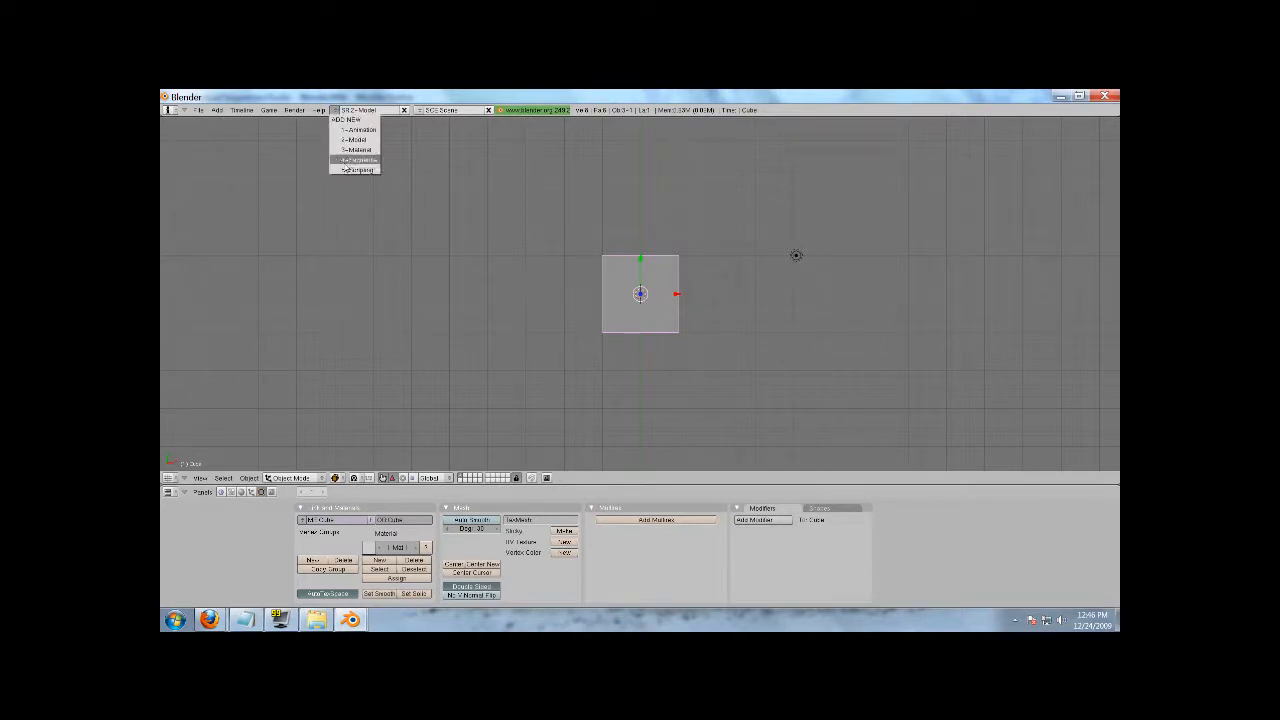
pyautogui.click(358, 169)
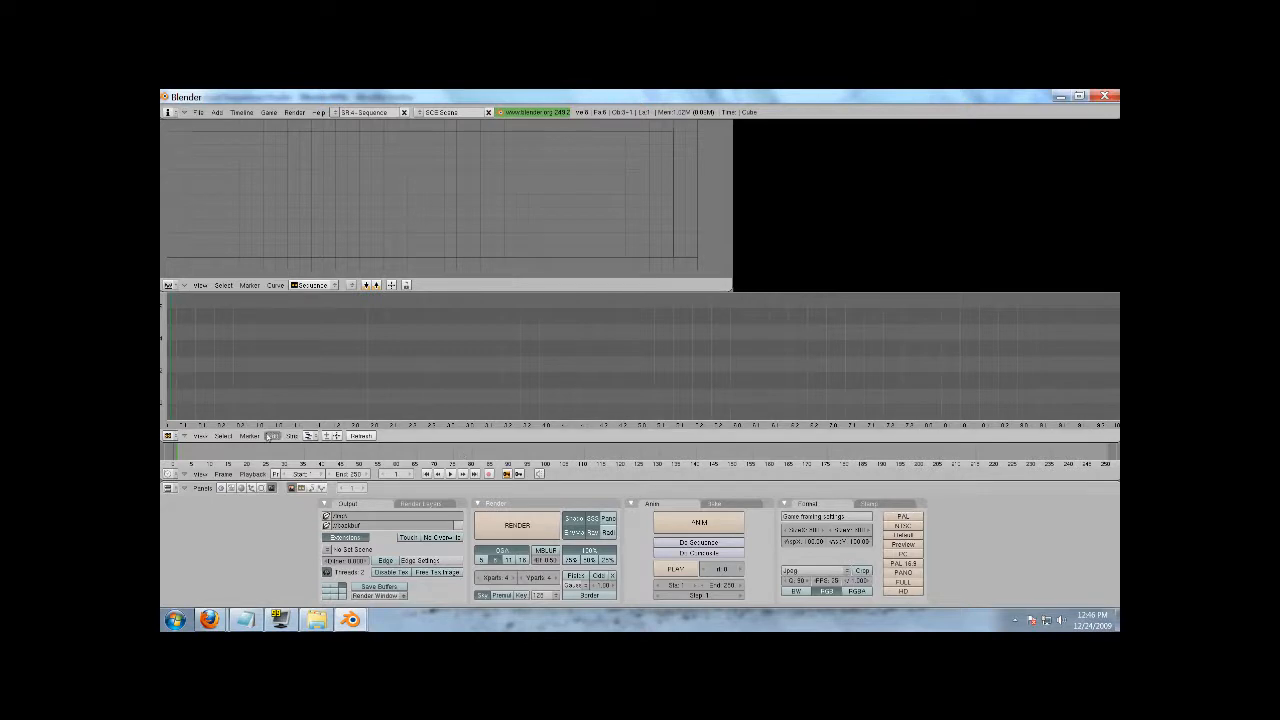
pyautogui.moveTo(277, 371)
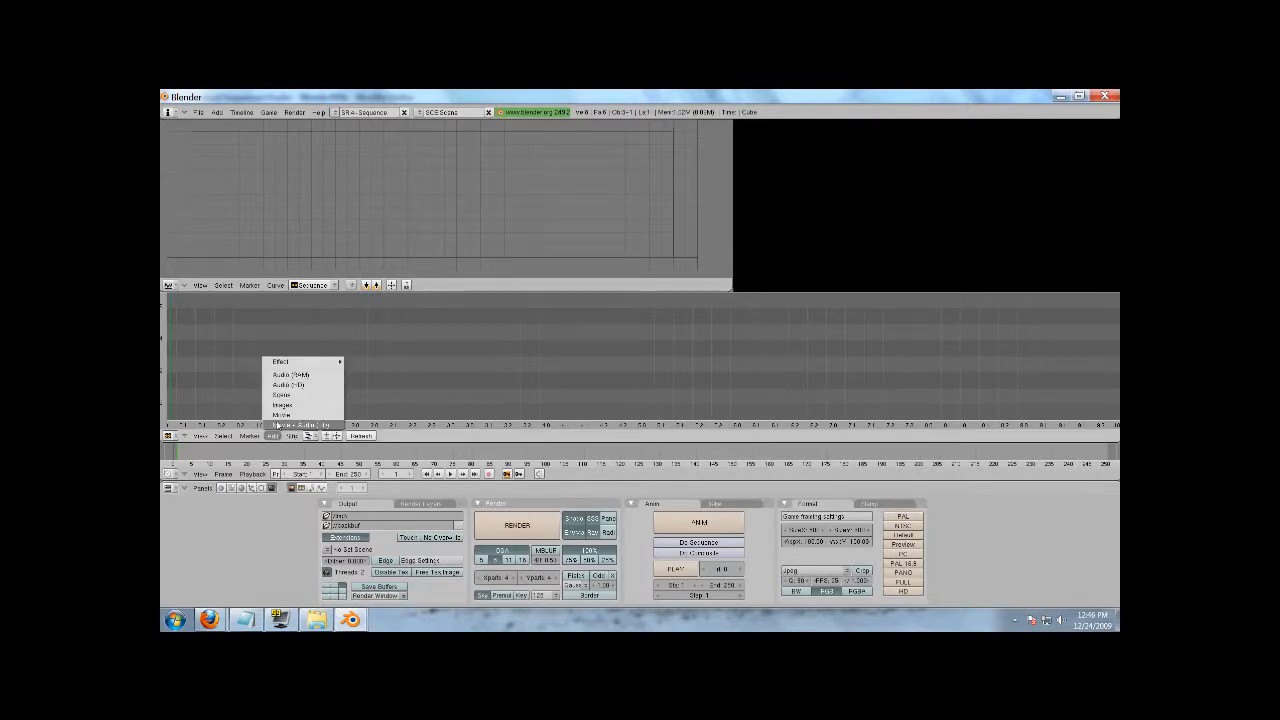
# - Add an audio strip and browse up through the folders toward the WAV file
pyautogui.click(290, 384)
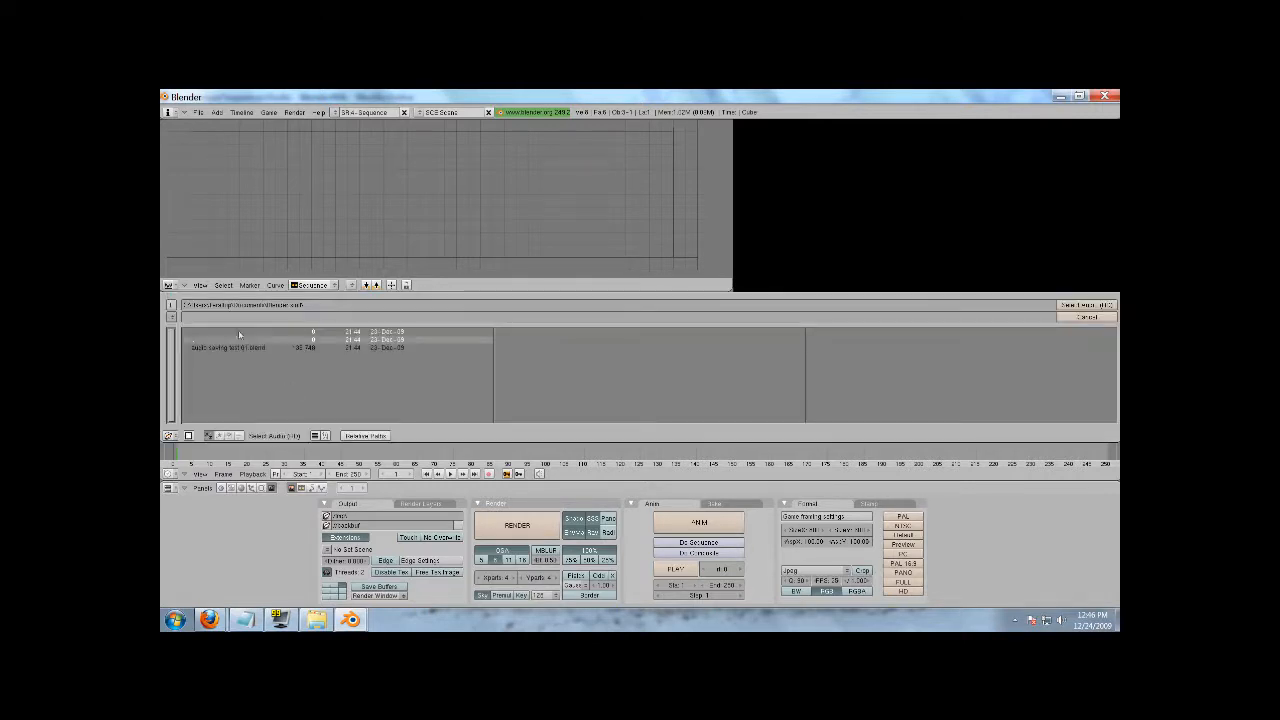
pyautogui.click(171, 305)
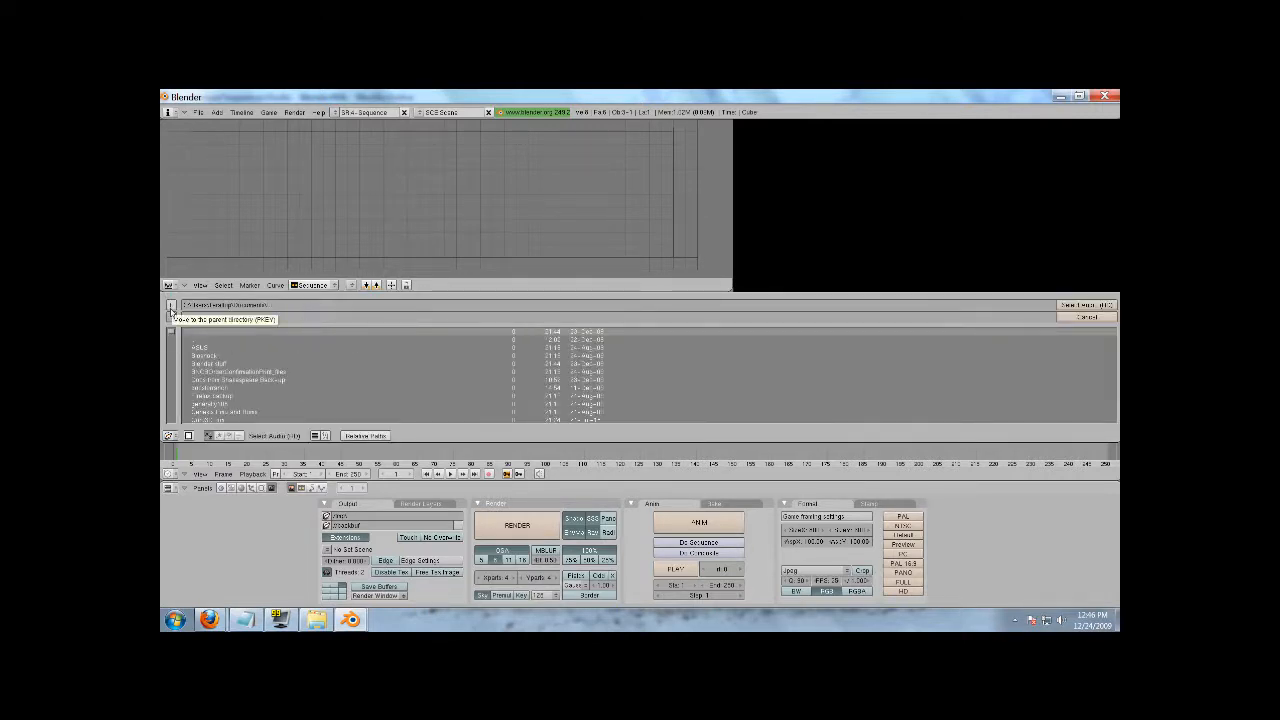
pyautogui.click(171, 311)
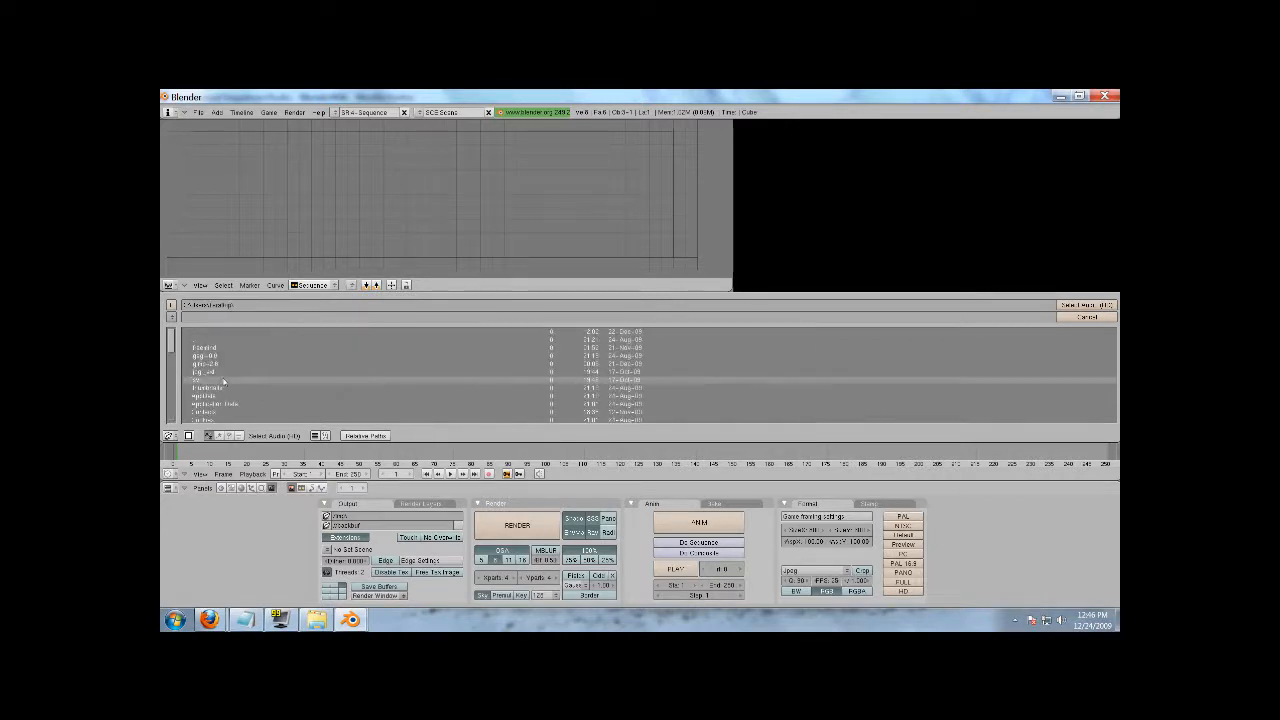
pyautogui.scroll(-3)
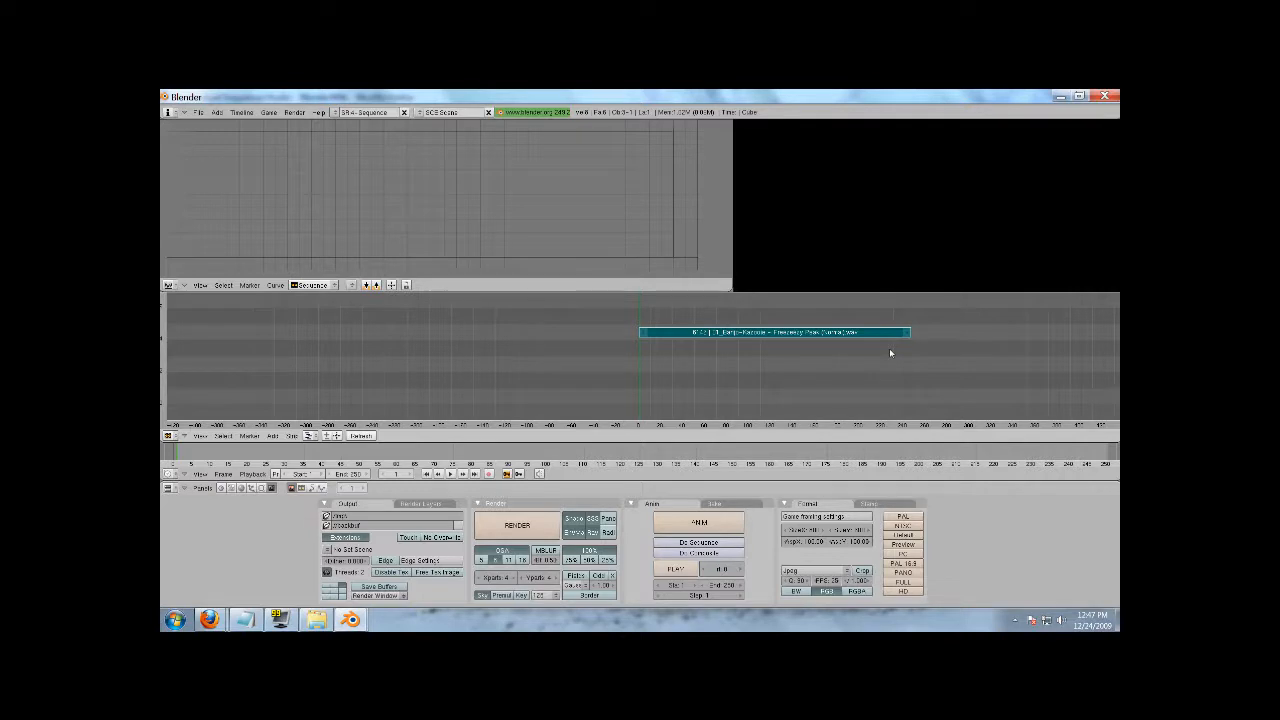
pyautogui.moveTo(705, 417)
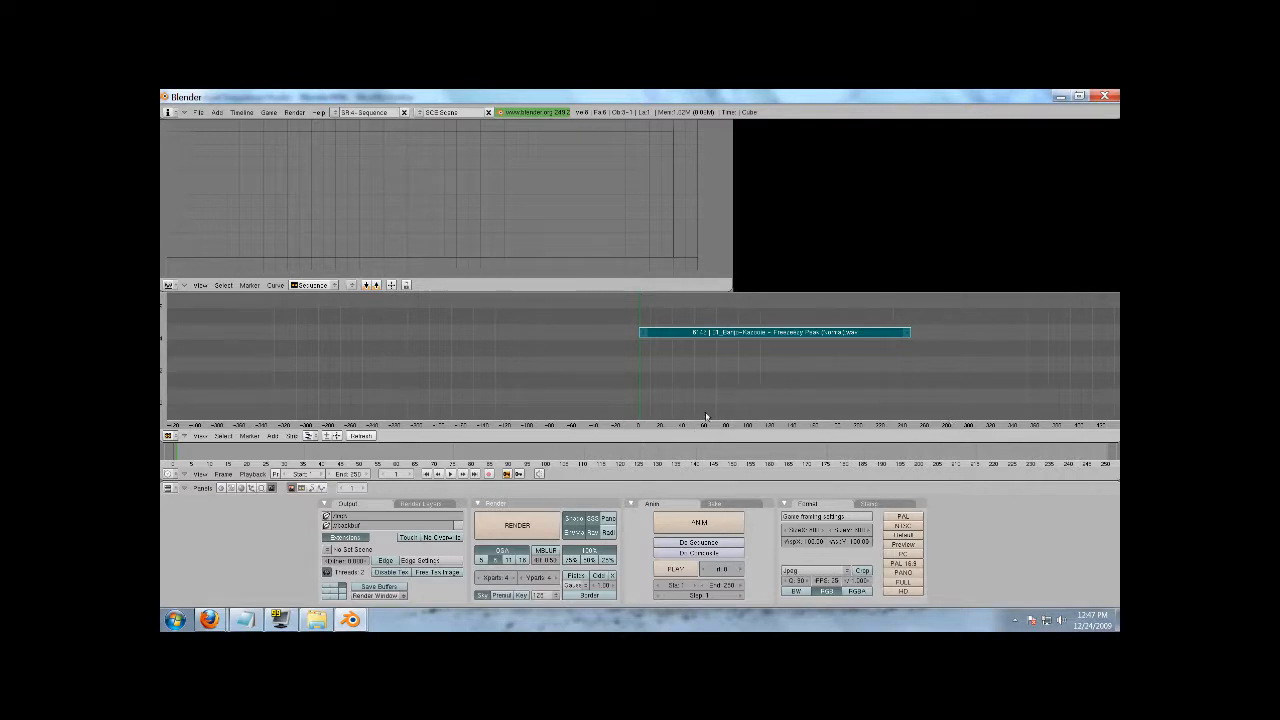
pyautogui.moveTo(646, 436)
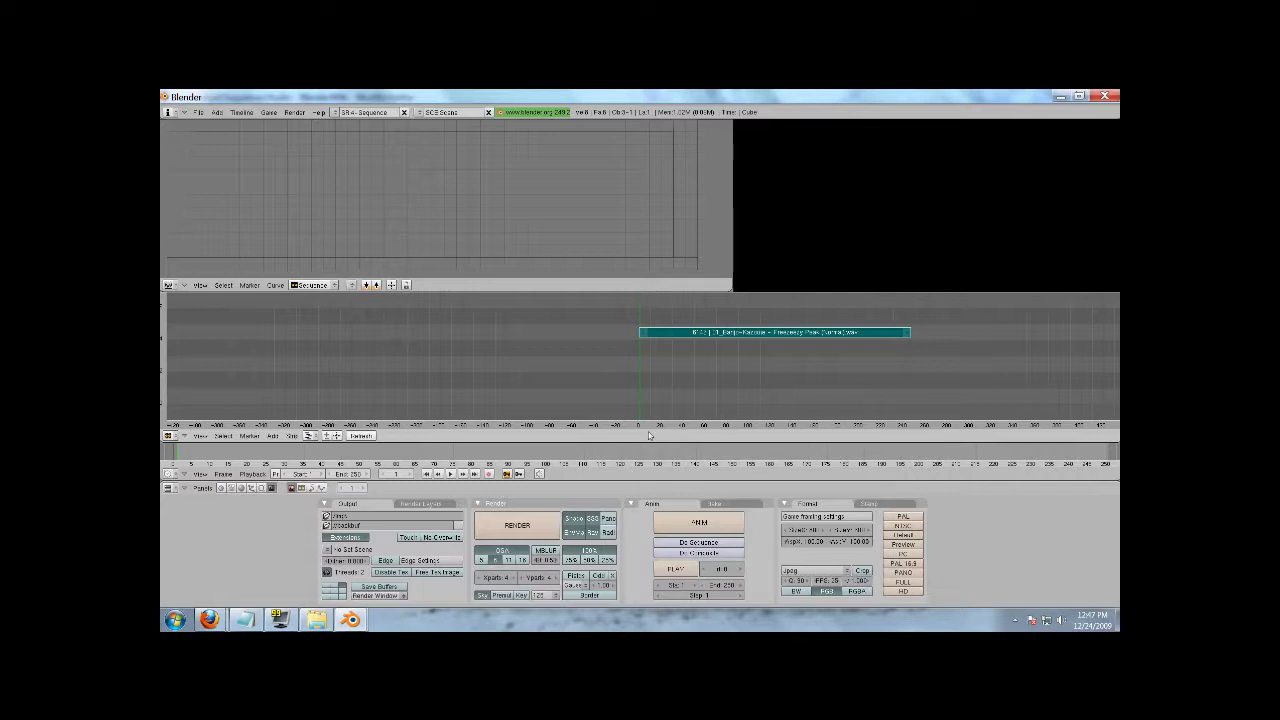
pyautogui.moveTo(639, 397)
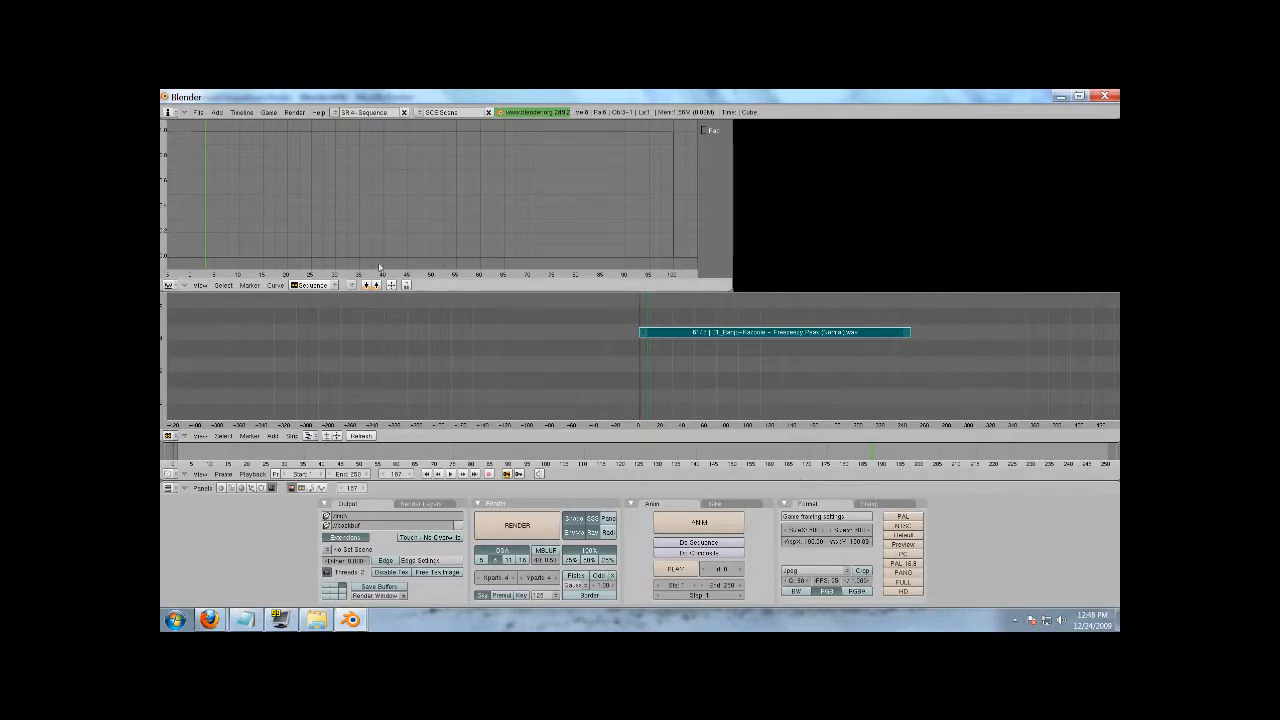
pyautogui.moveTo(818, 236)
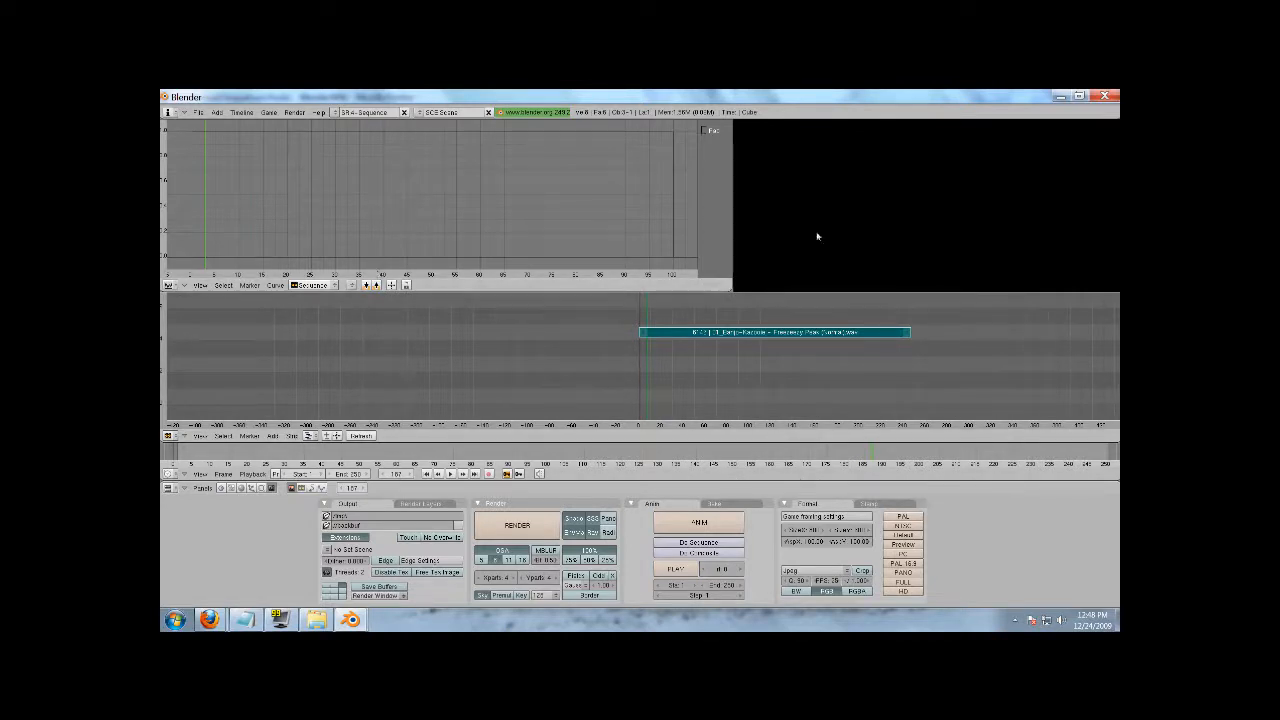
pyautogui.moveTo(567, 336)
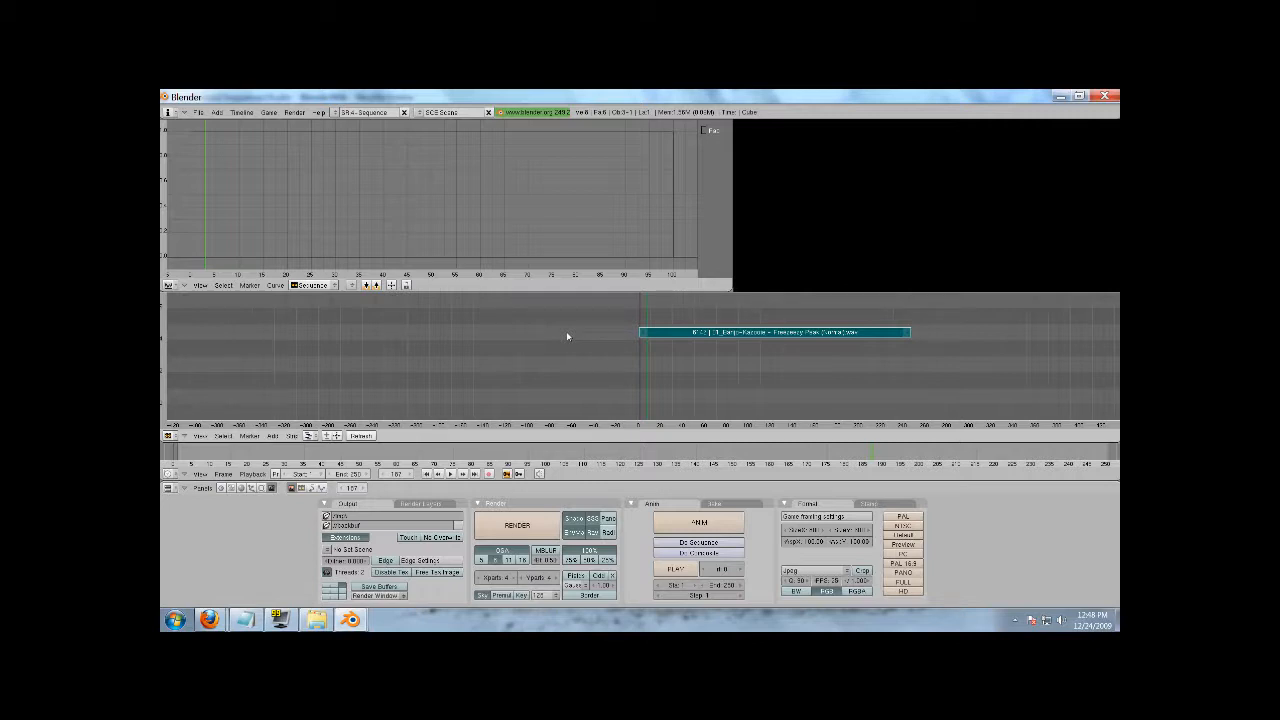
pyautogui.moveTo(768, 337)
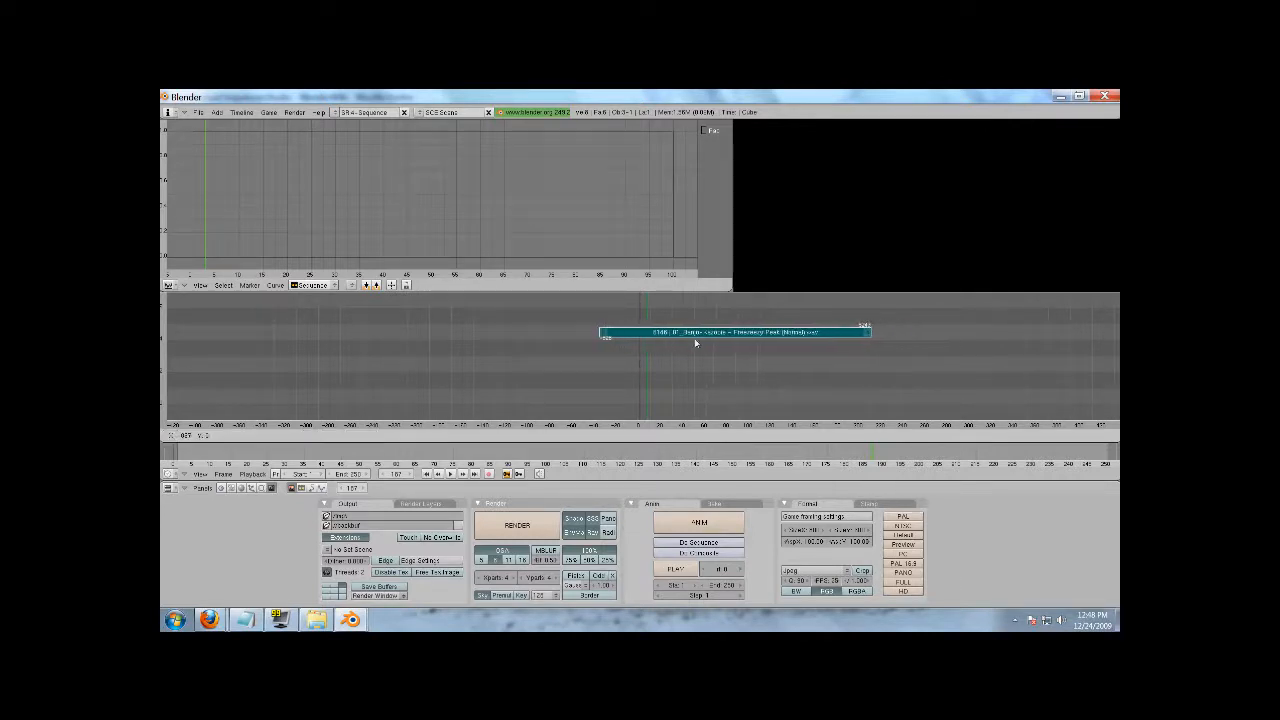
# - Move the Banjo-Kazooie WAV strip across channels and frames until it spans frame 0
pyautogui.moveTo(730, 332); pyautogui.dragTo(730, 348)
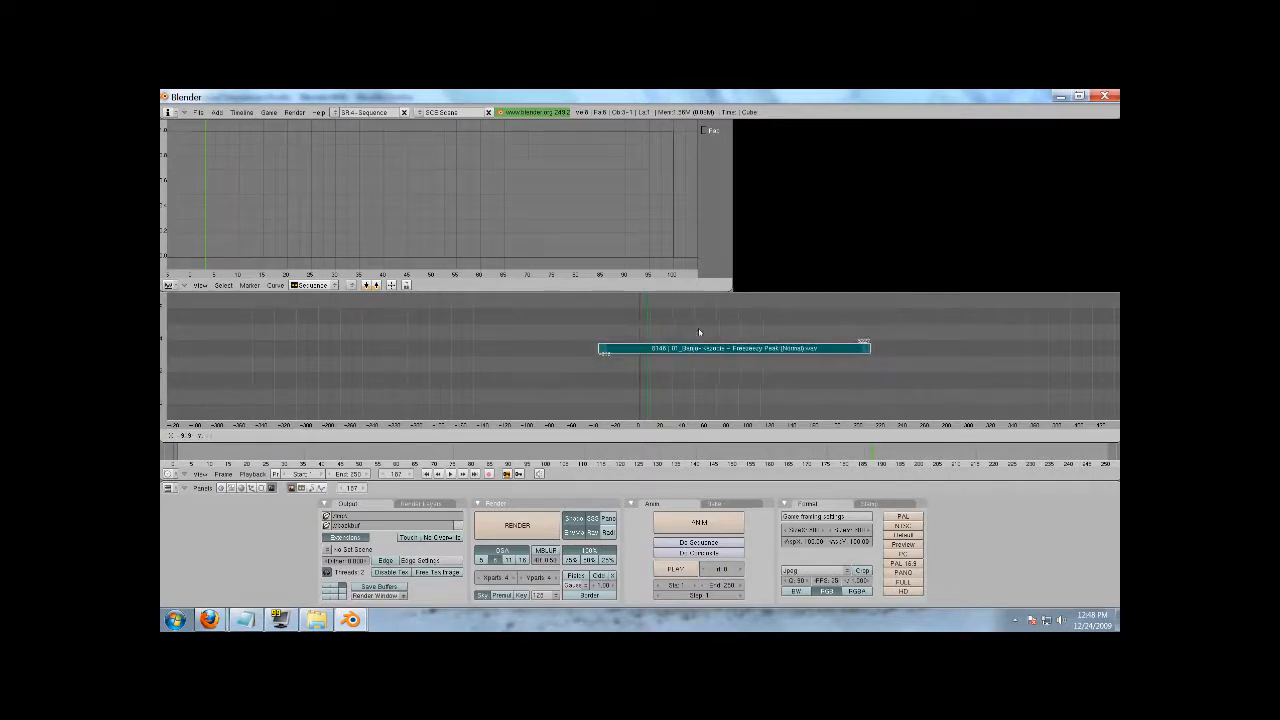
pyautogui.moveTo(735, 348); pyautogui.dragTo(745, 316)
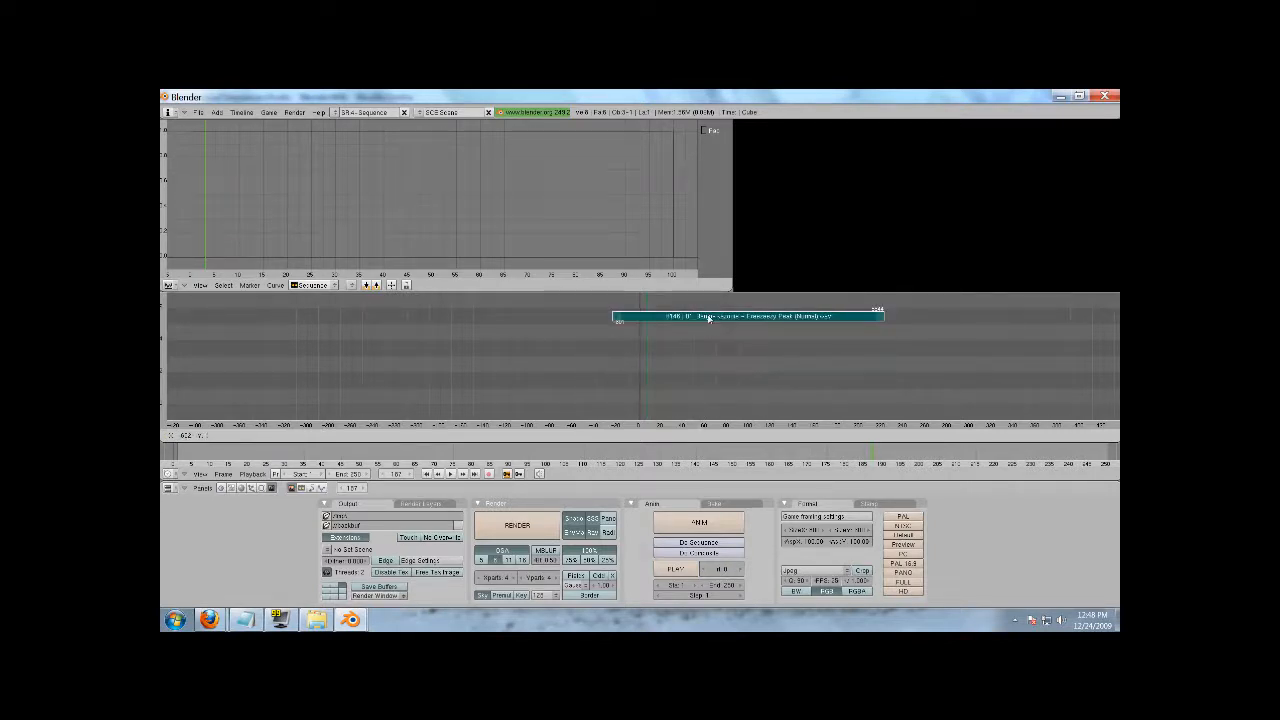
pyautogui.moveTo(745, 316); pyautogui.dragTo(745, 380)
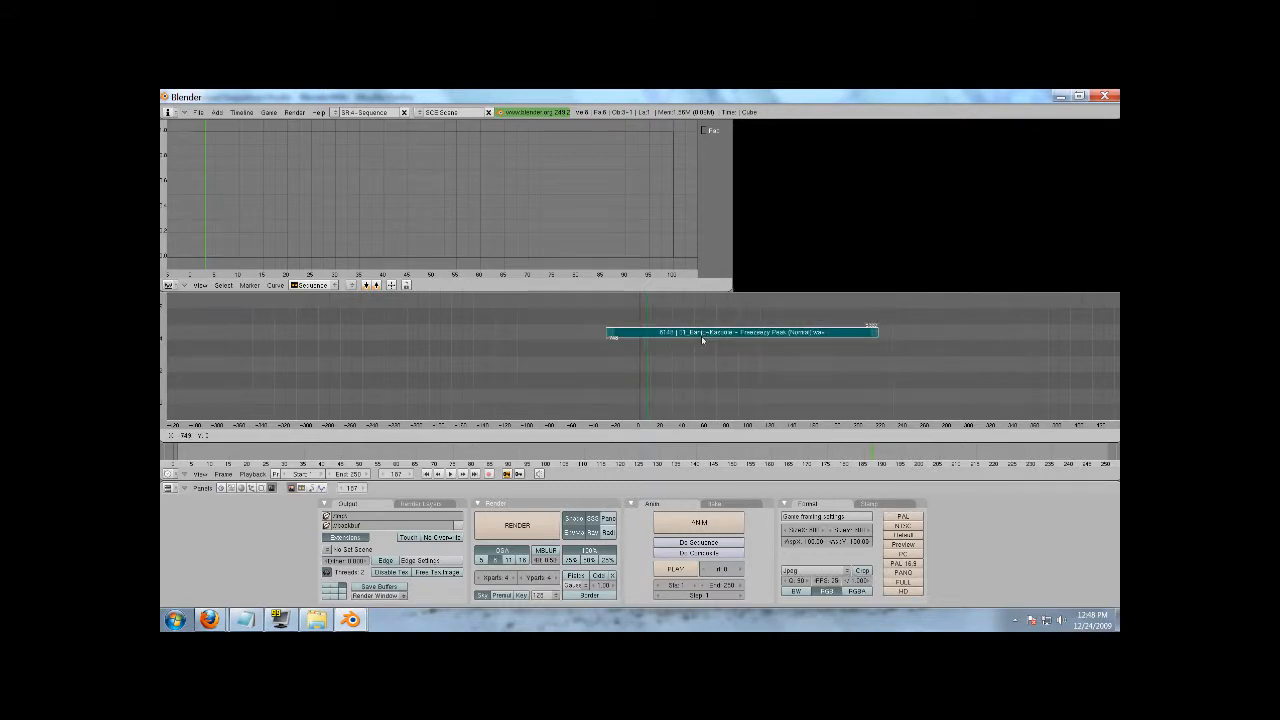
pyautogui.moveTo(740, 332); pyautogui.dragTo(740, 362)
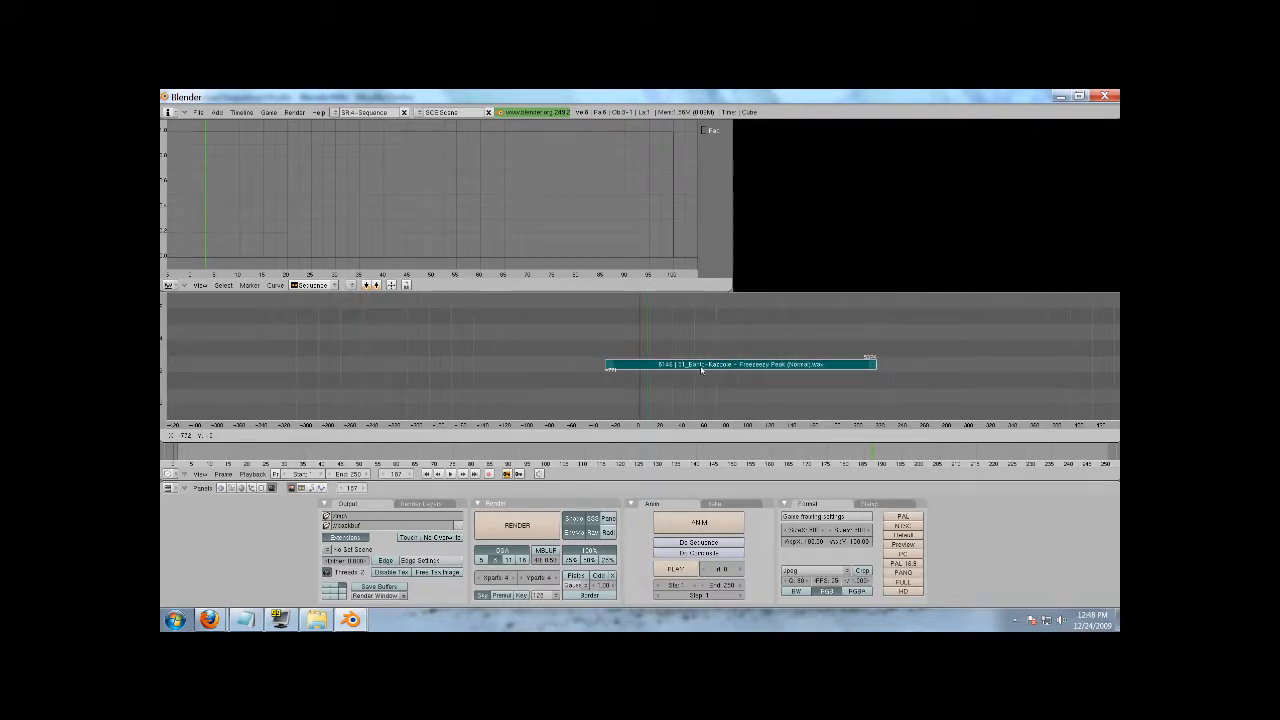
pyautogui.moveTo(740, 363); pyautogui.dragTo(255, 363)
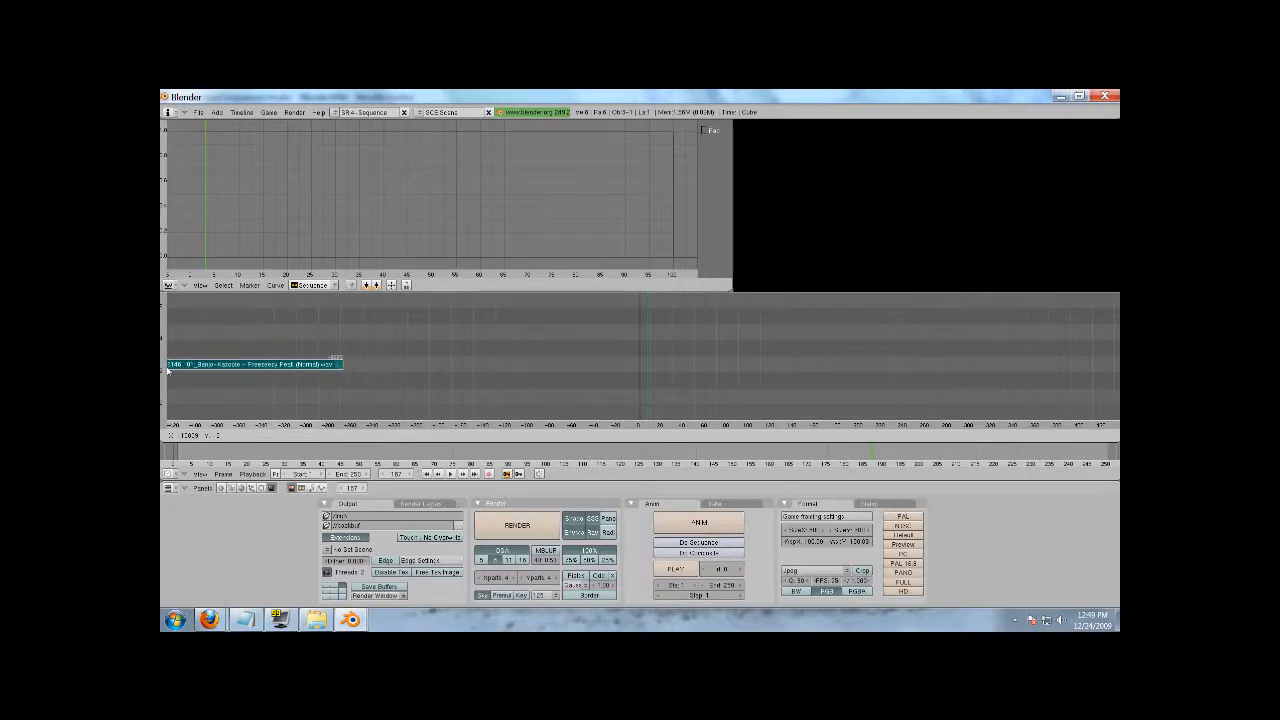
pyautogui.moveTo(255, 363); pyautogui.dragTo(280, 395)
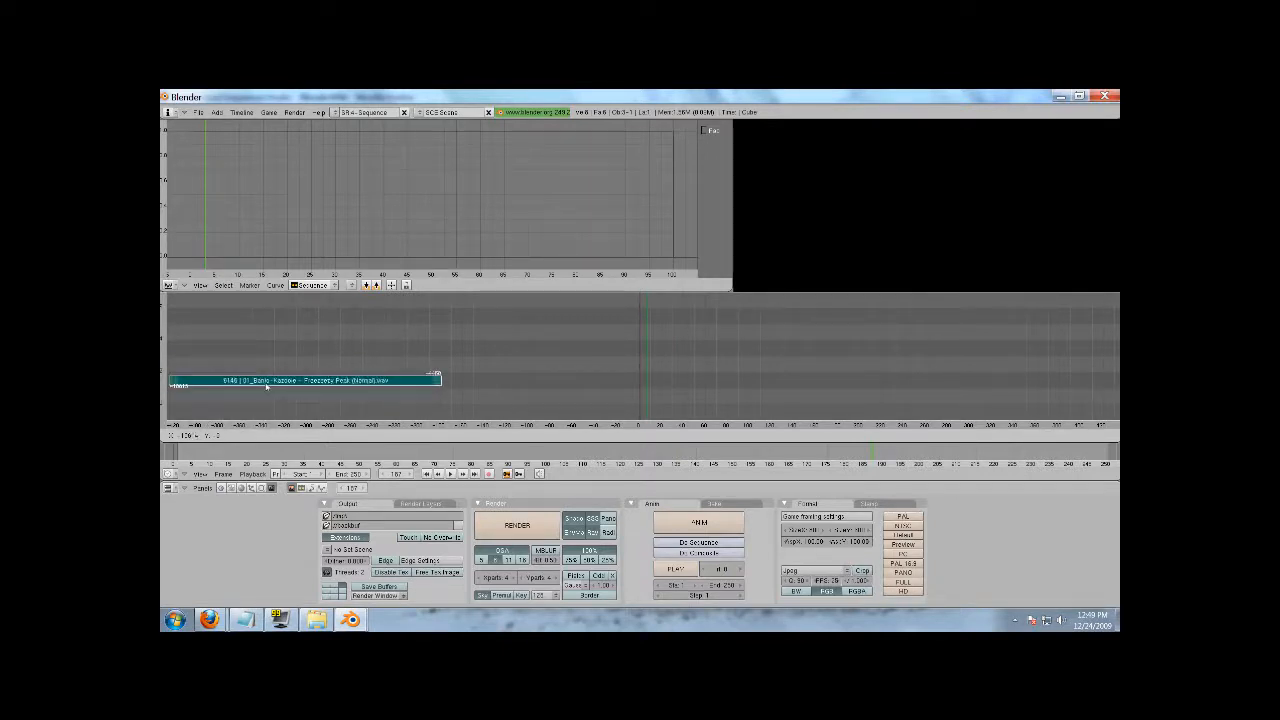
pyautogui.moveTo(300, 380); pyautogui.dragTo(780, 348)
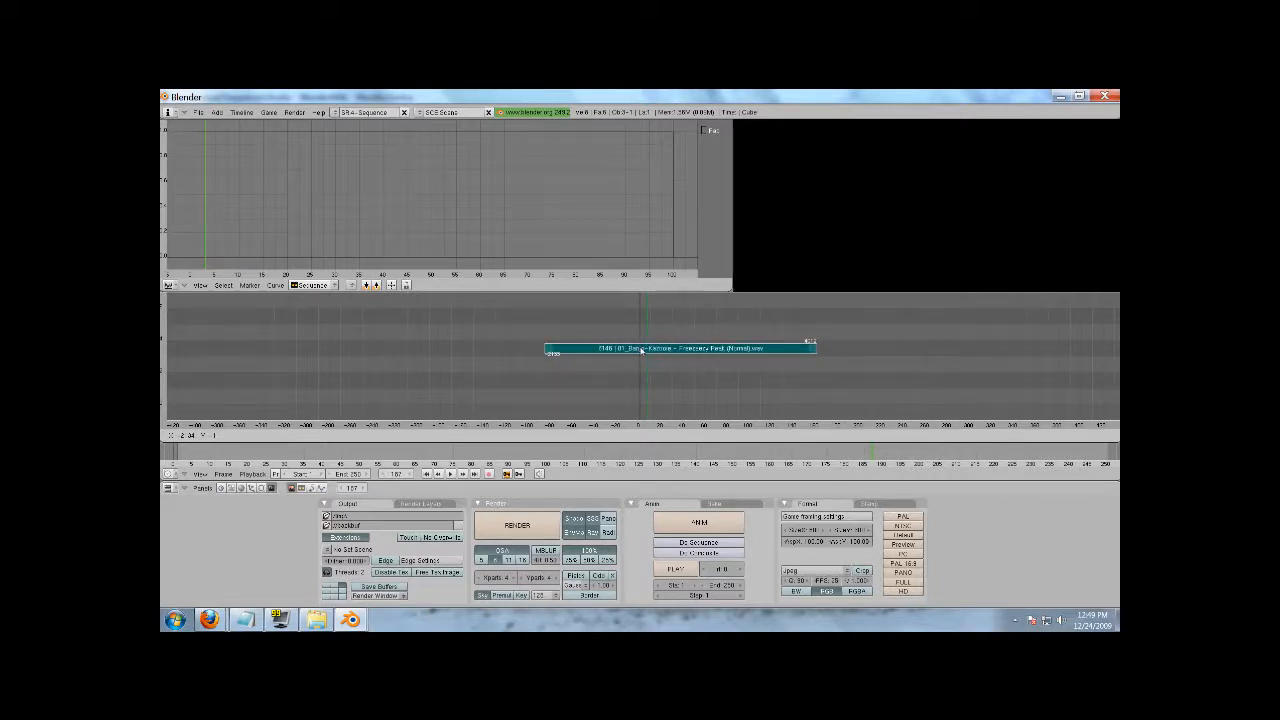
pyautogui.moveTo(680, 348); pyautogui.dragTo(663, 332)
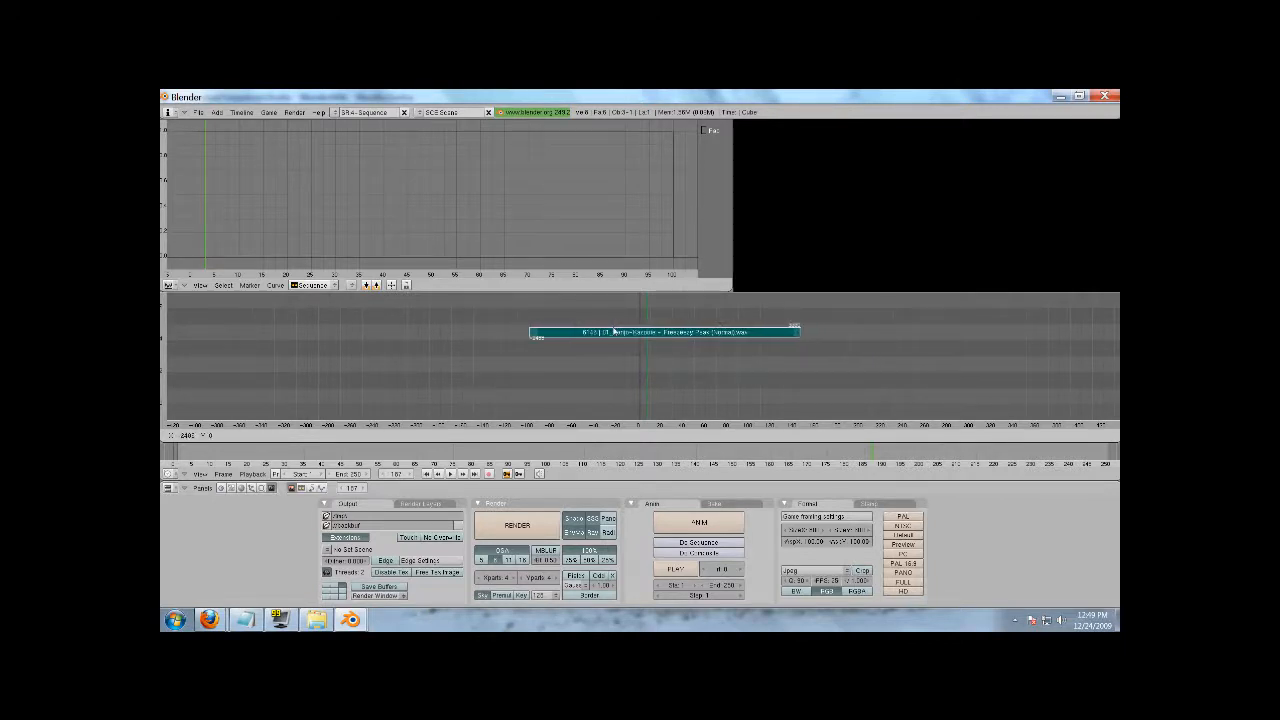
pyautogui.moveTo(662, 331); pyautogui.dragTo(768, 380)
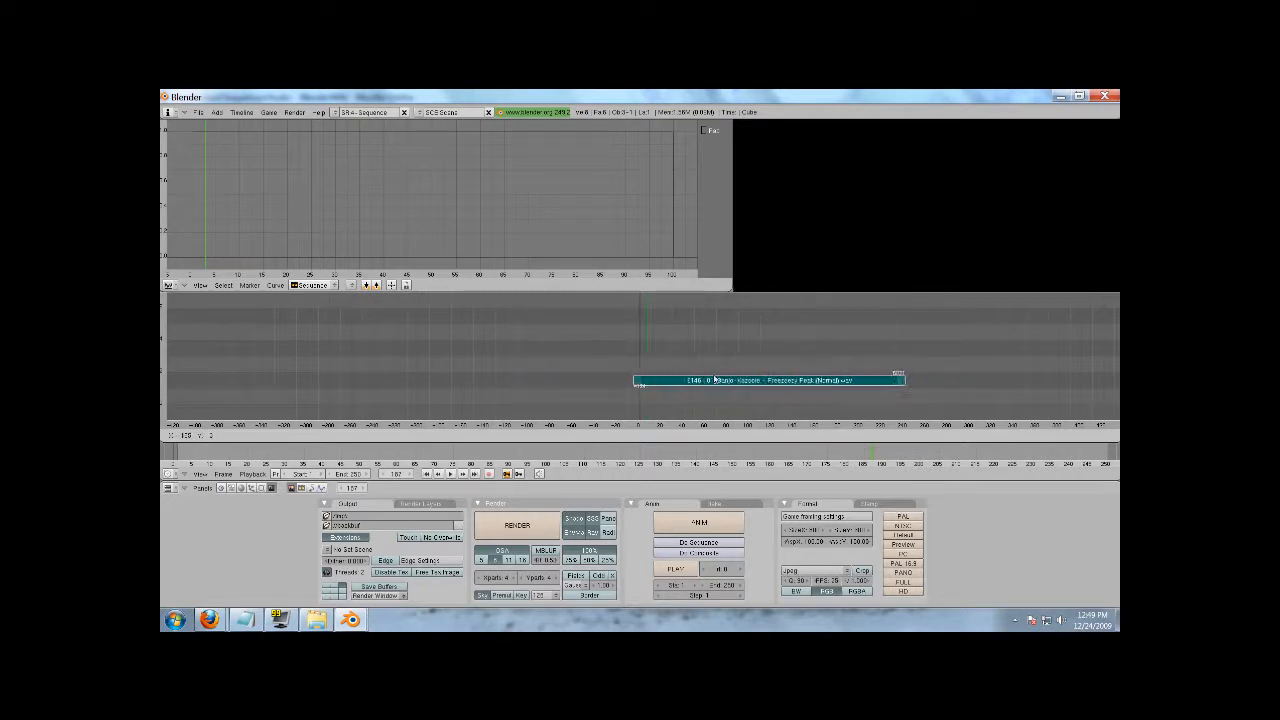
pyautogui.moveTo(770, 380); pyautogui.dragTo(925, 347)
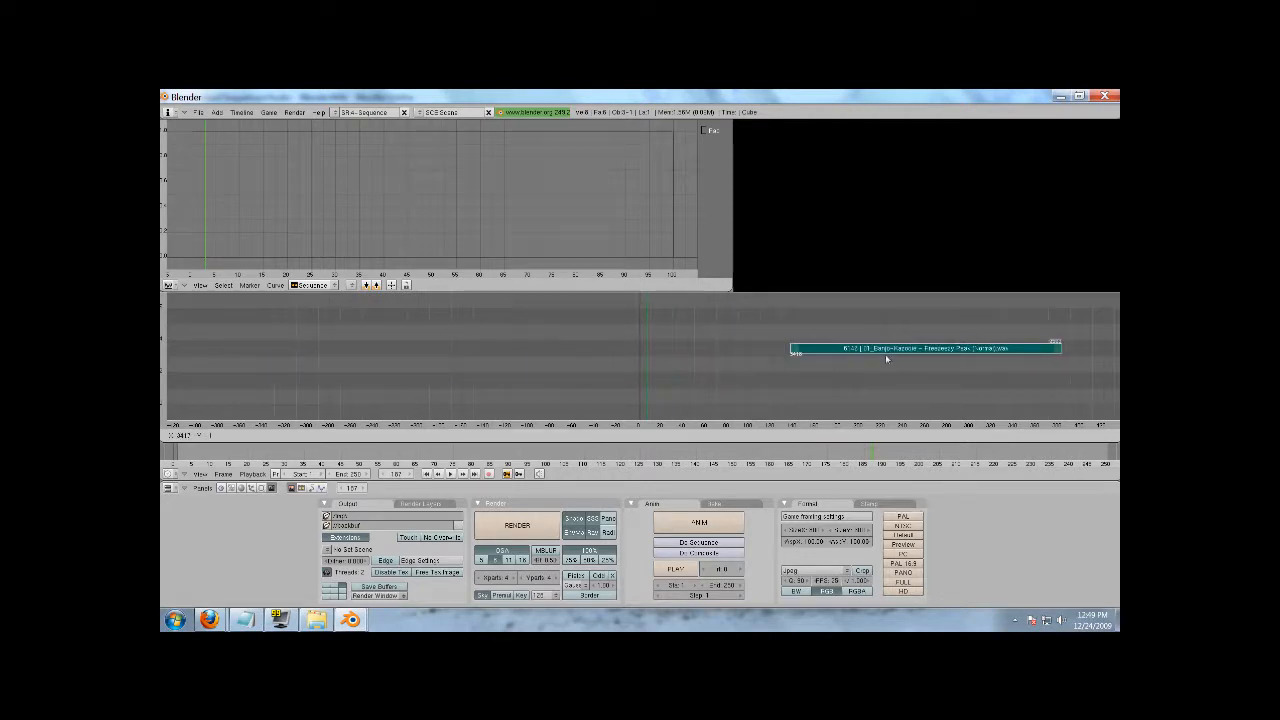
pyautogui.moveTo(925, 348); pyautogui.dragTo(680, 363)
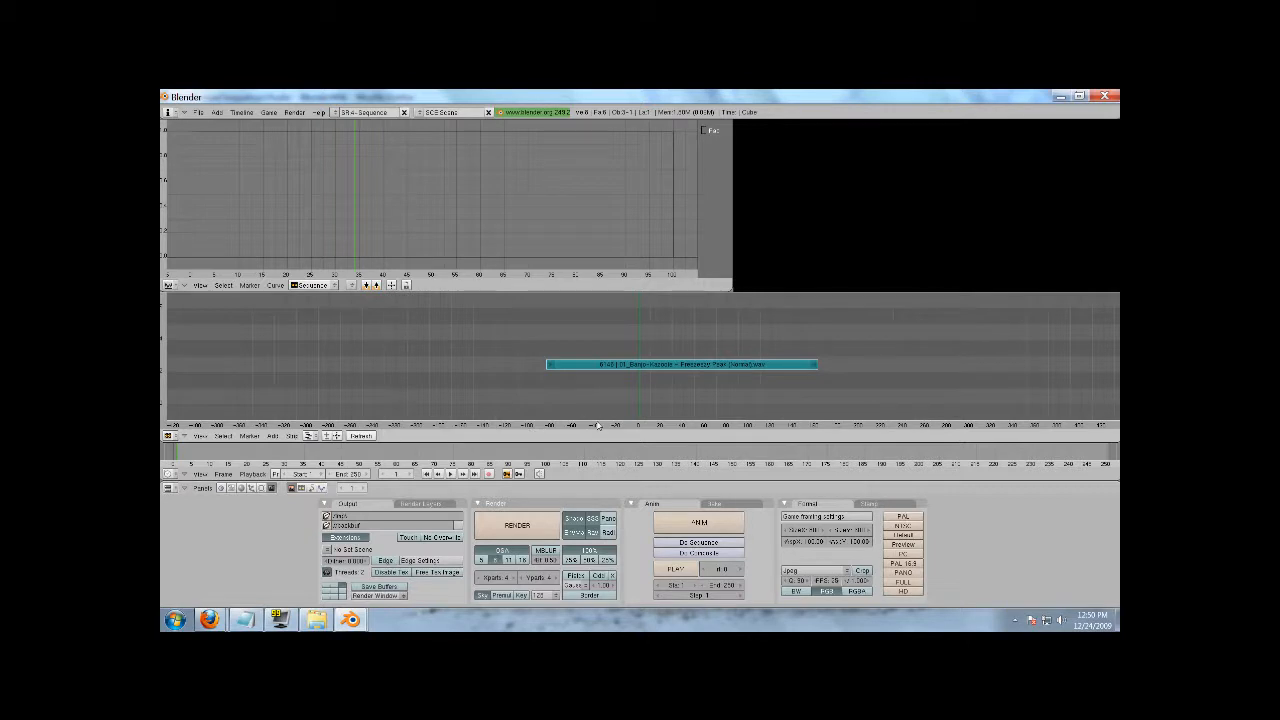
# - Select the audio strip's left handle to trim its start
pyautogui.click(200, 436)
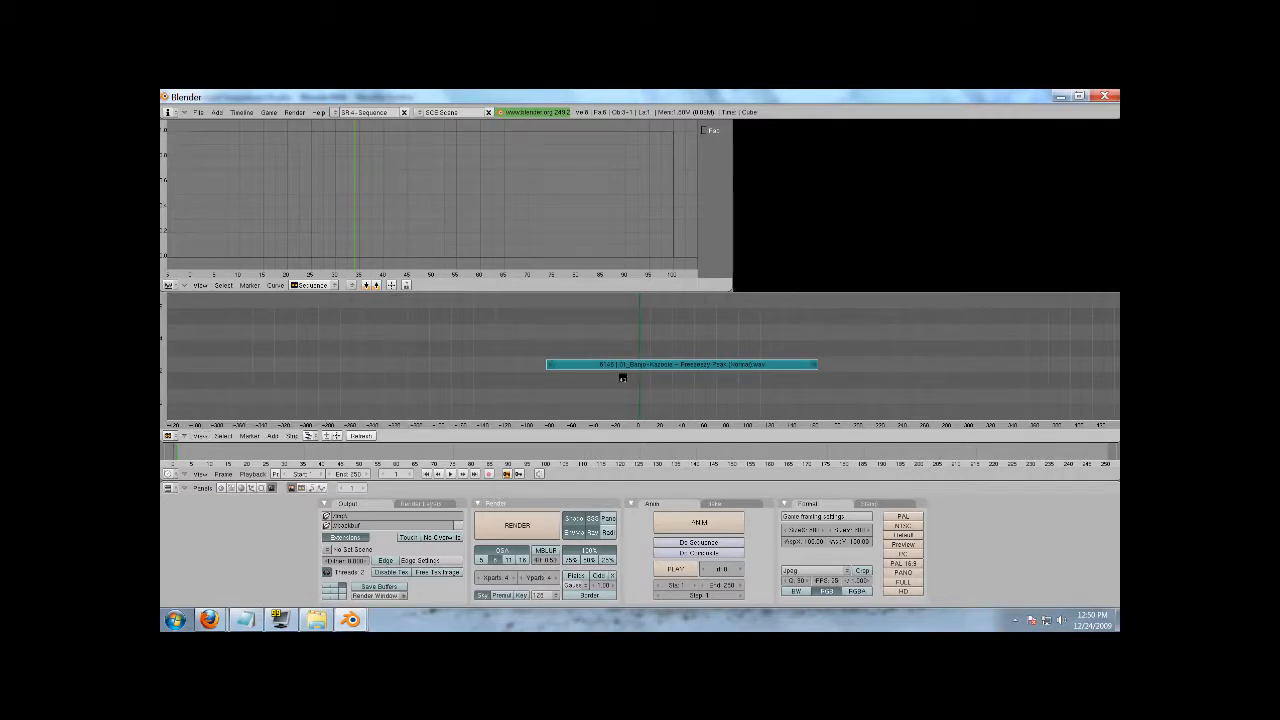
pyautogui.moveTo(661, 345)
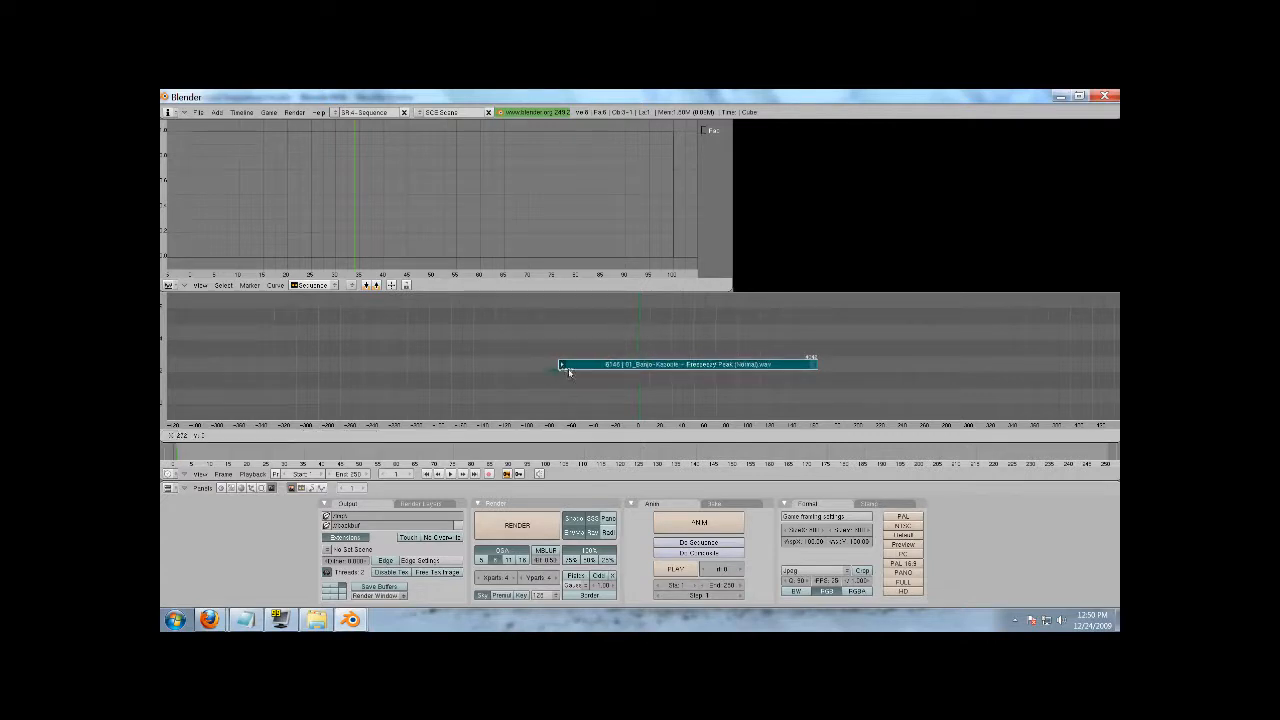
# - Trim the strip's start to frame 0 and shorten its end
pyautogui.moveTo(685, 363); pyautogui.dragTo(730, 363)
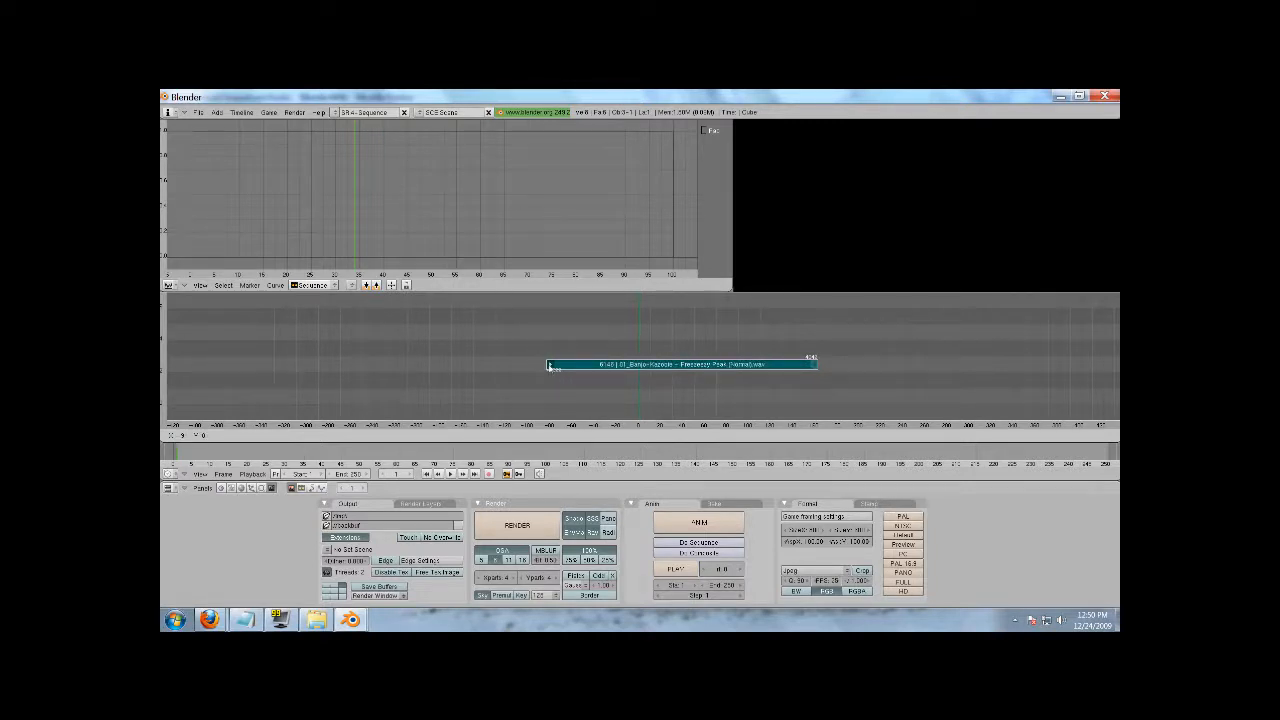
pyautogui.moveTo(550, 370); pyautogui.dragTo(597, 370)
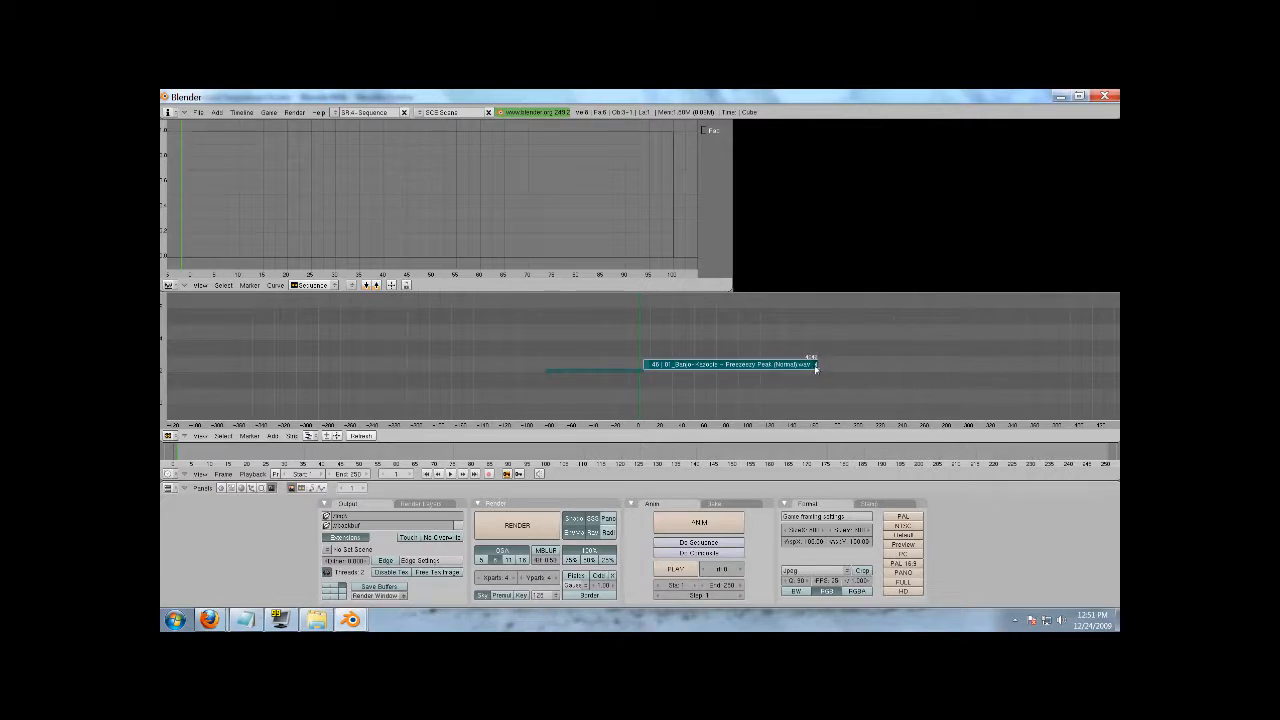
pyautogui.moveTo(790, 364); pyautogui.dragTo(720, 364)
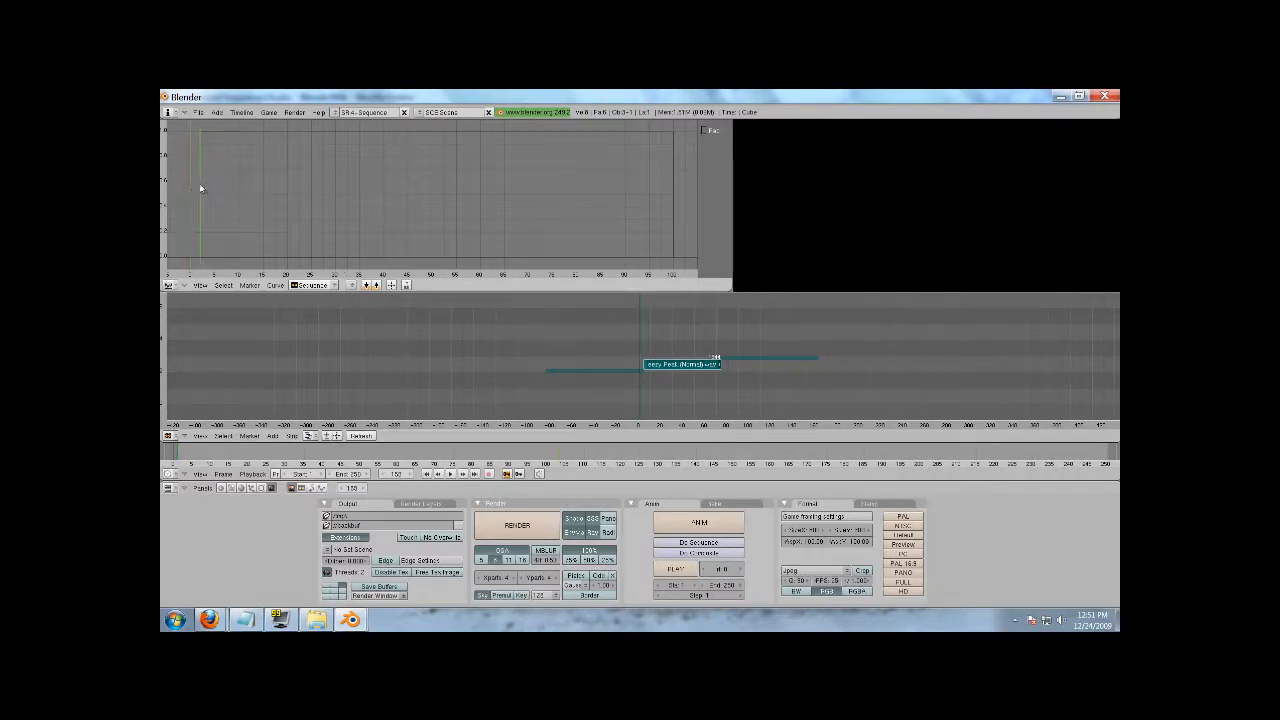
# - Jump to around frame 53 in the IPO window to hear the trimmed audio
pyautogui.click(451, 203)
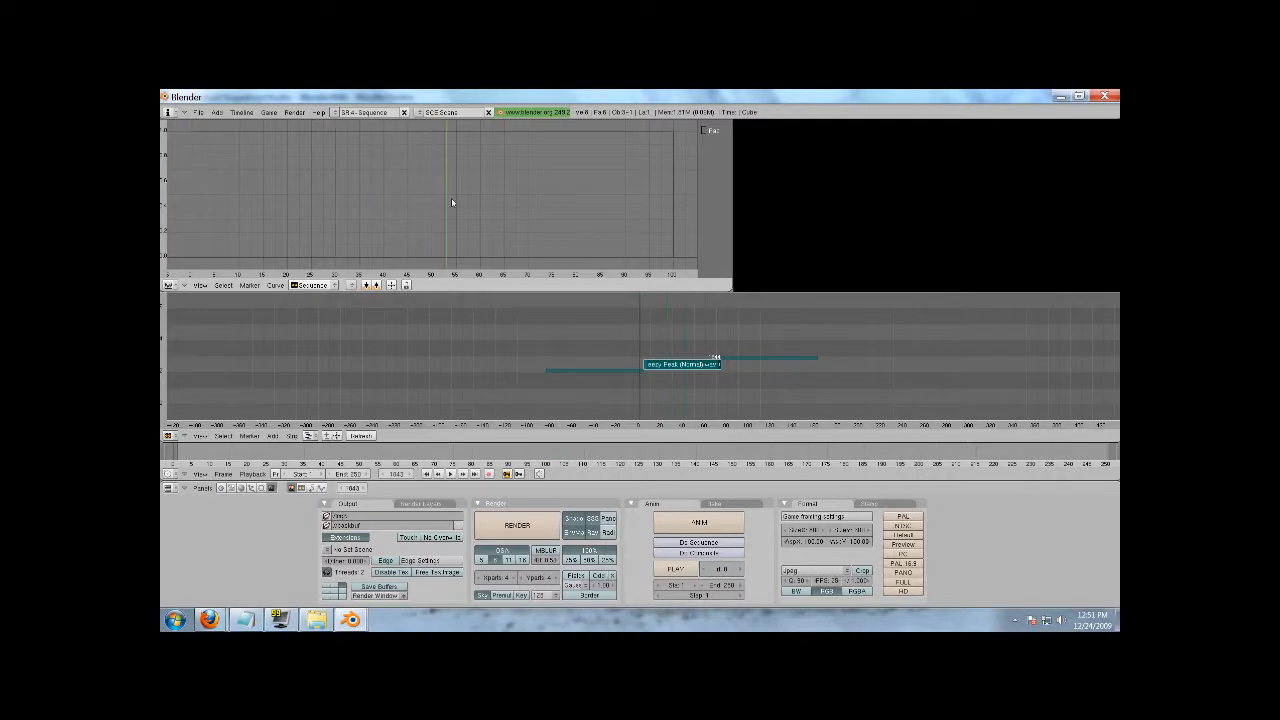
pyautogui.moveTo(723, 138)
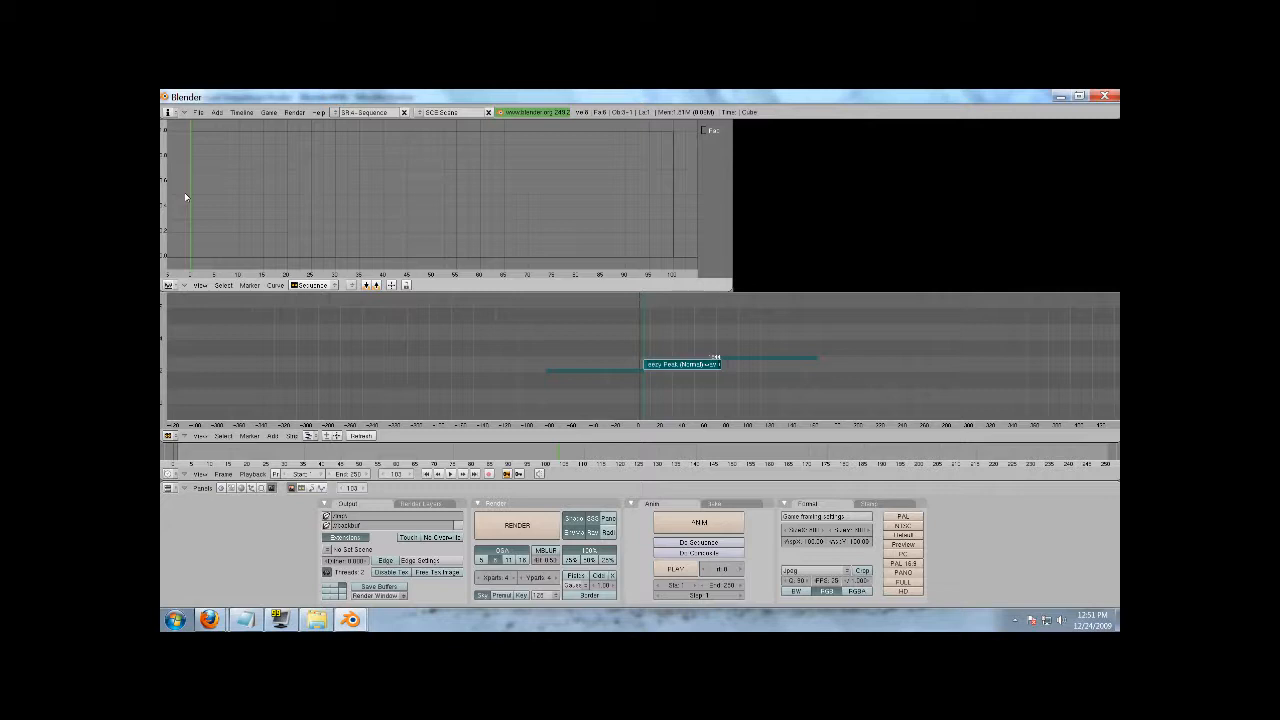
pyautogui.moveTo(168, 263)
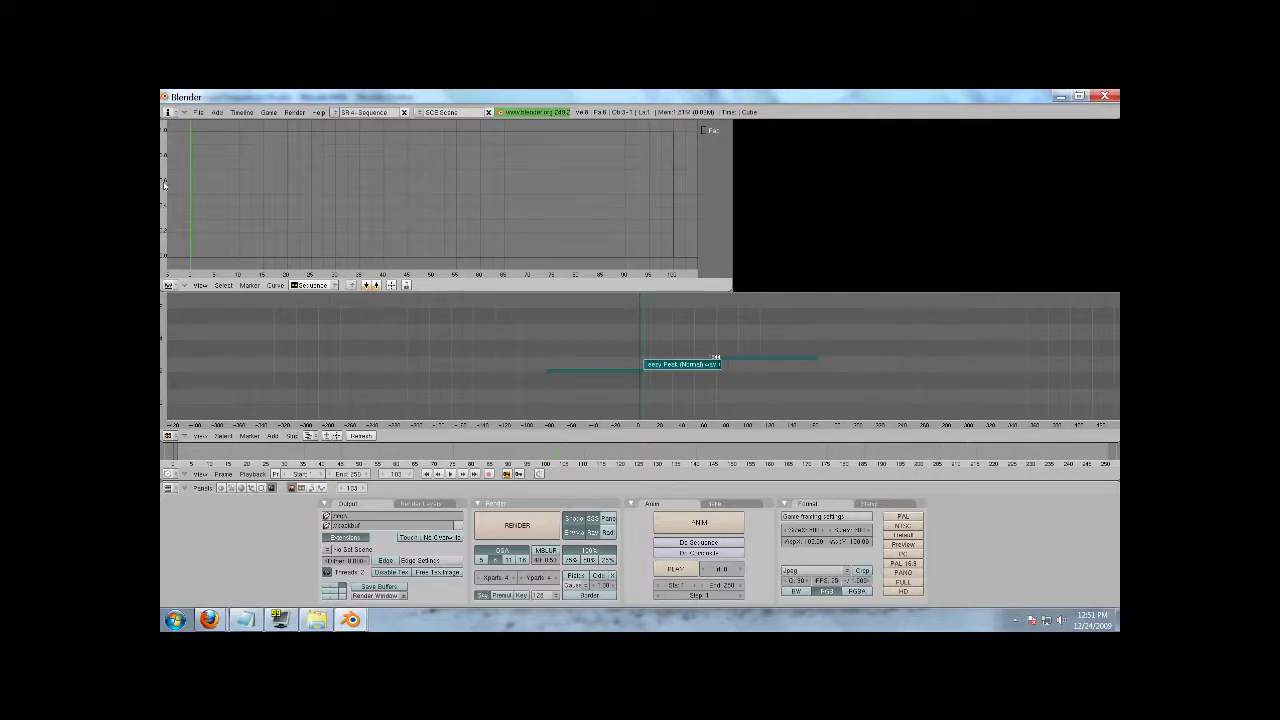
pyautogui.moveTo(185, 260)
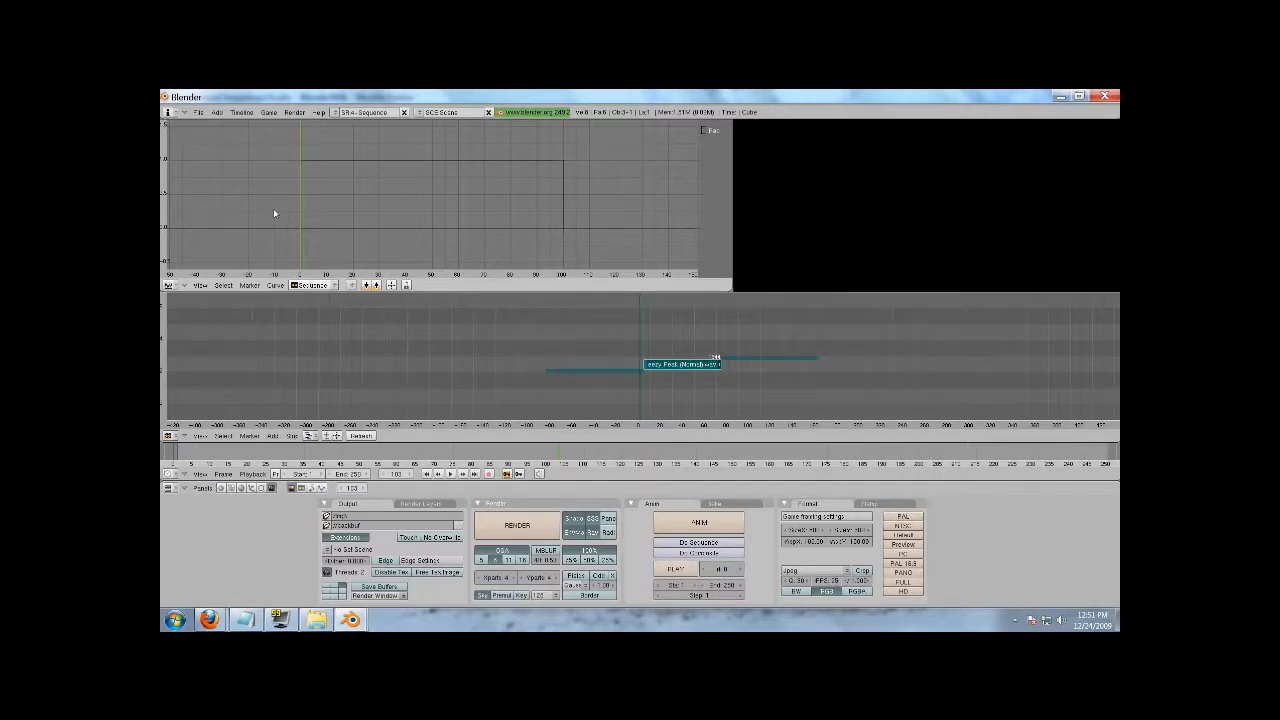
pyautogui.moveTo(573, 281)
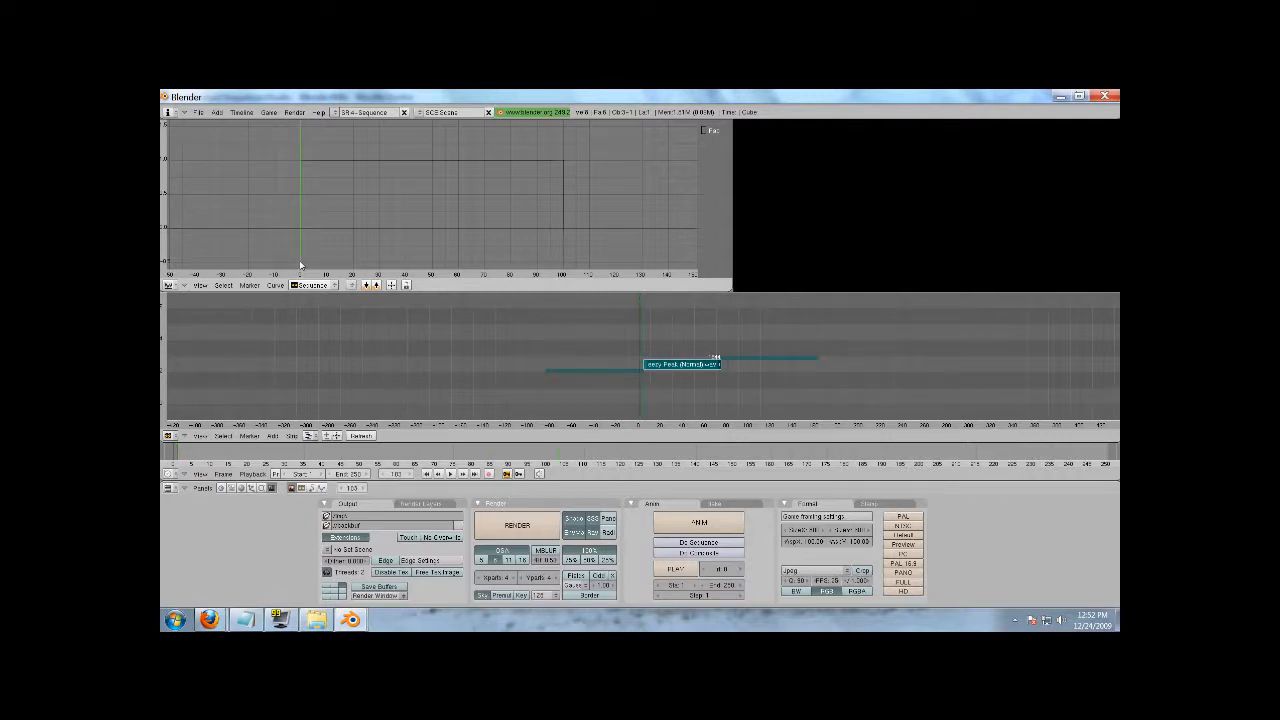
pyautogui.moveTo(305, 262)
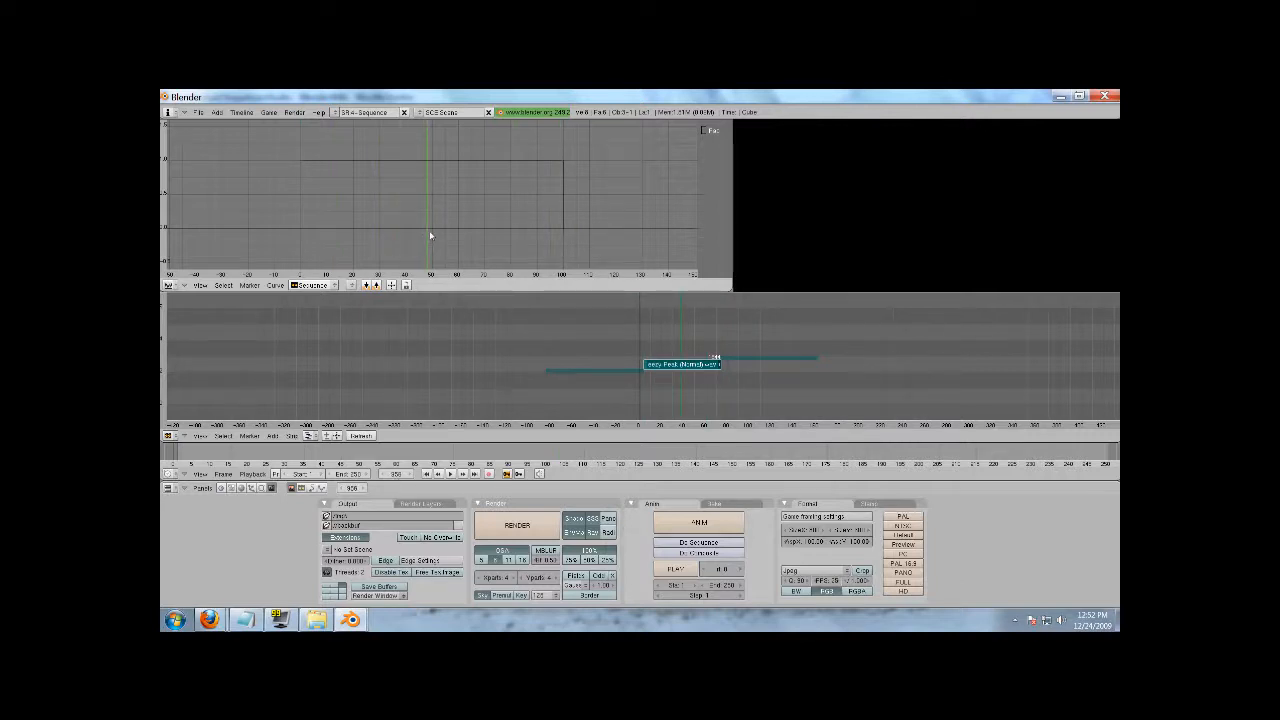
pyautogui.moveTo(471, 334)
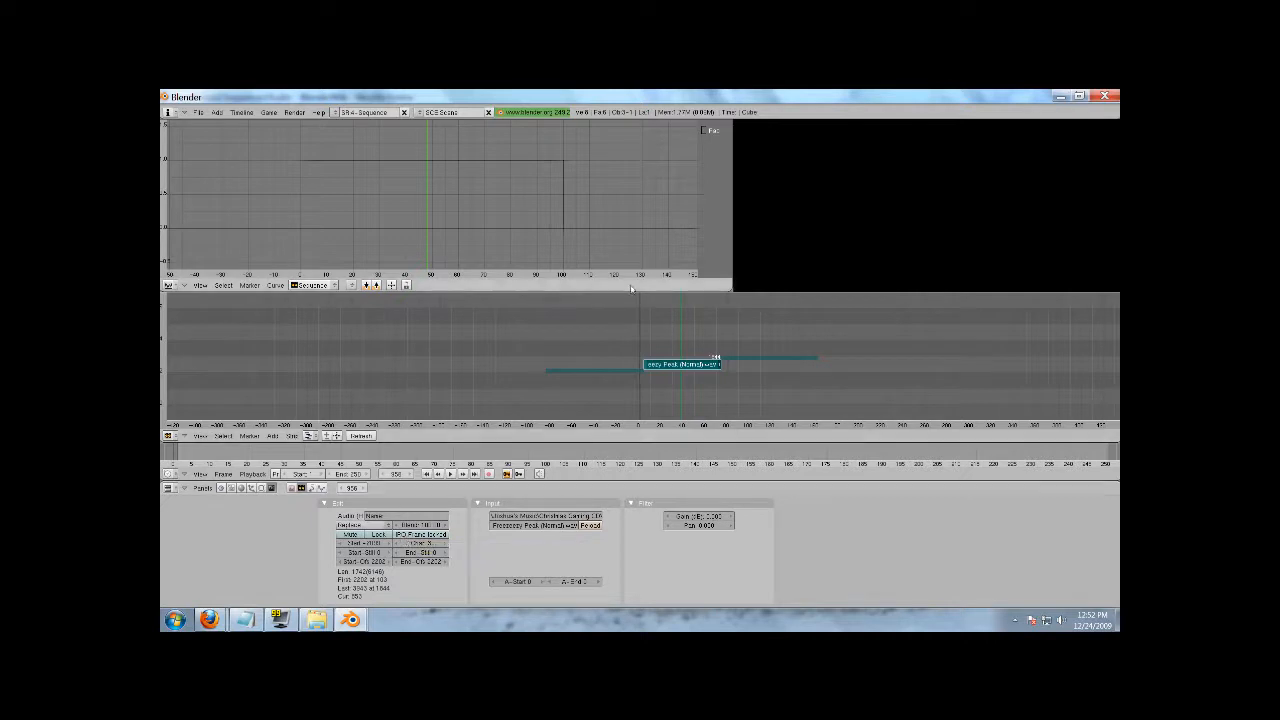
pyautogui.moveTo(658, 305)
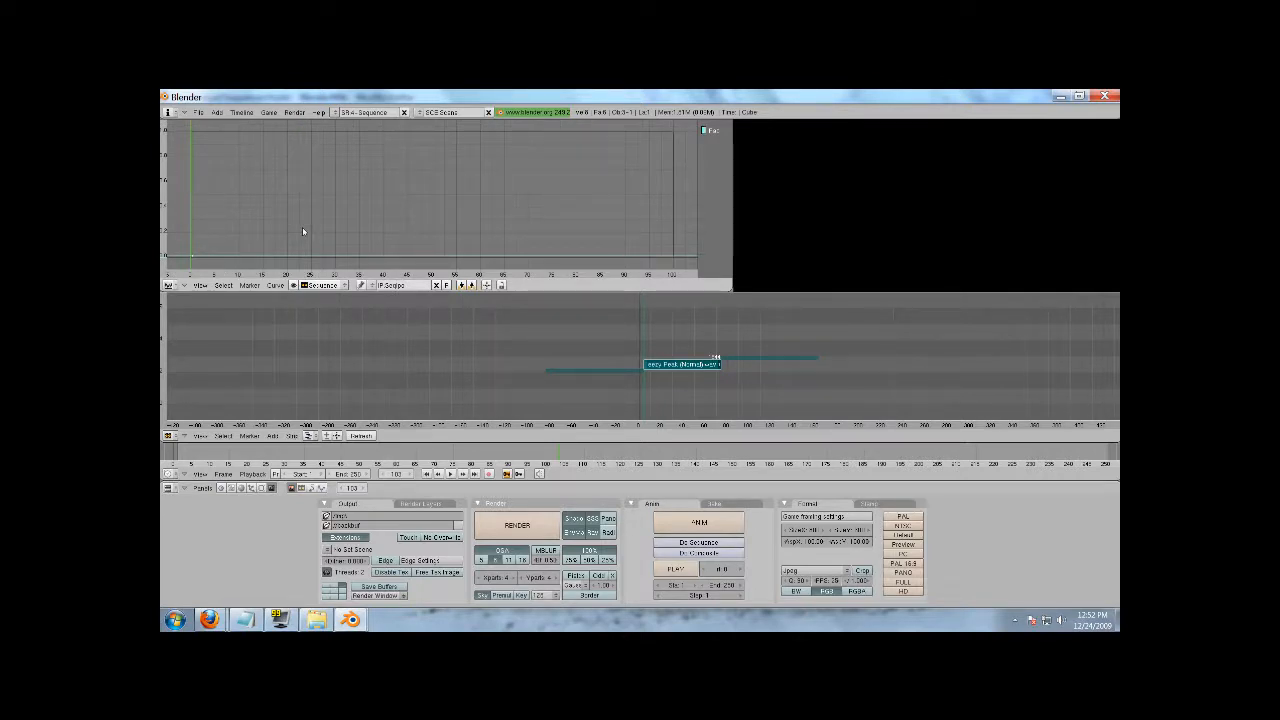
pyautogui.moveTo(468, 320)
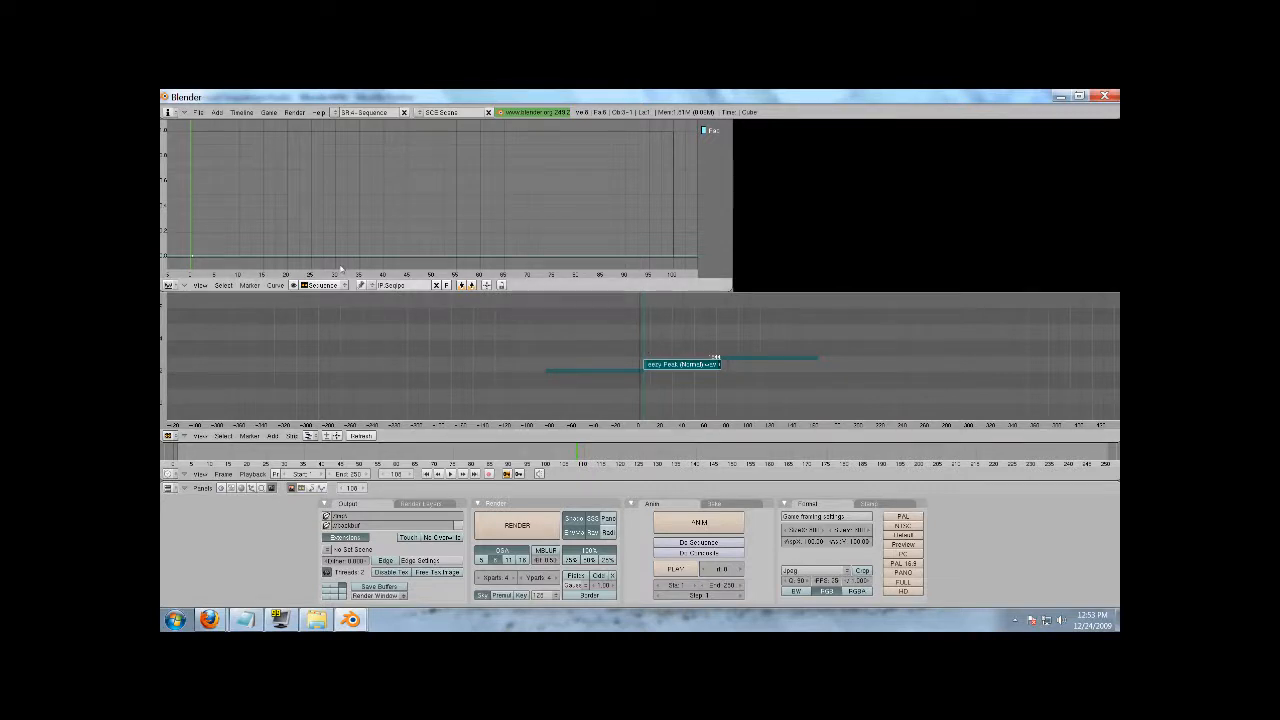
pyautogui.moveTo(577, 370)
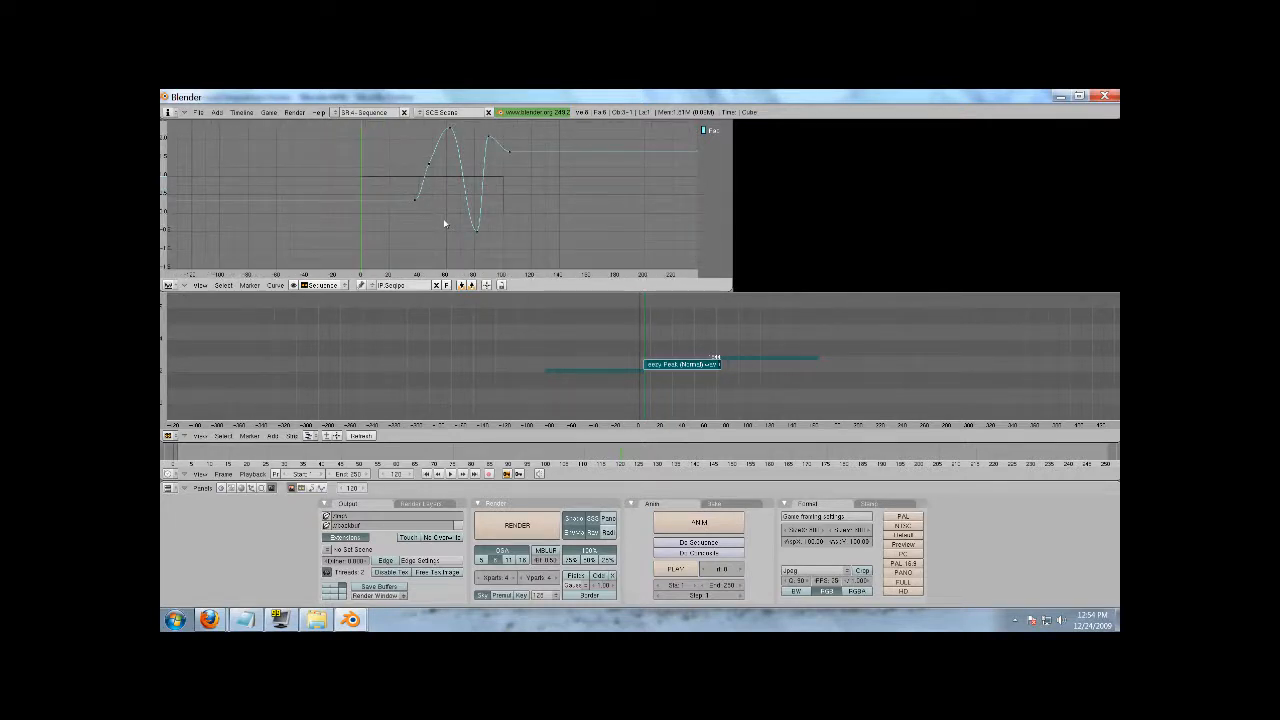
# - Select the strip's Fac volume curve for point editing
pyautogui.click(445, 184)
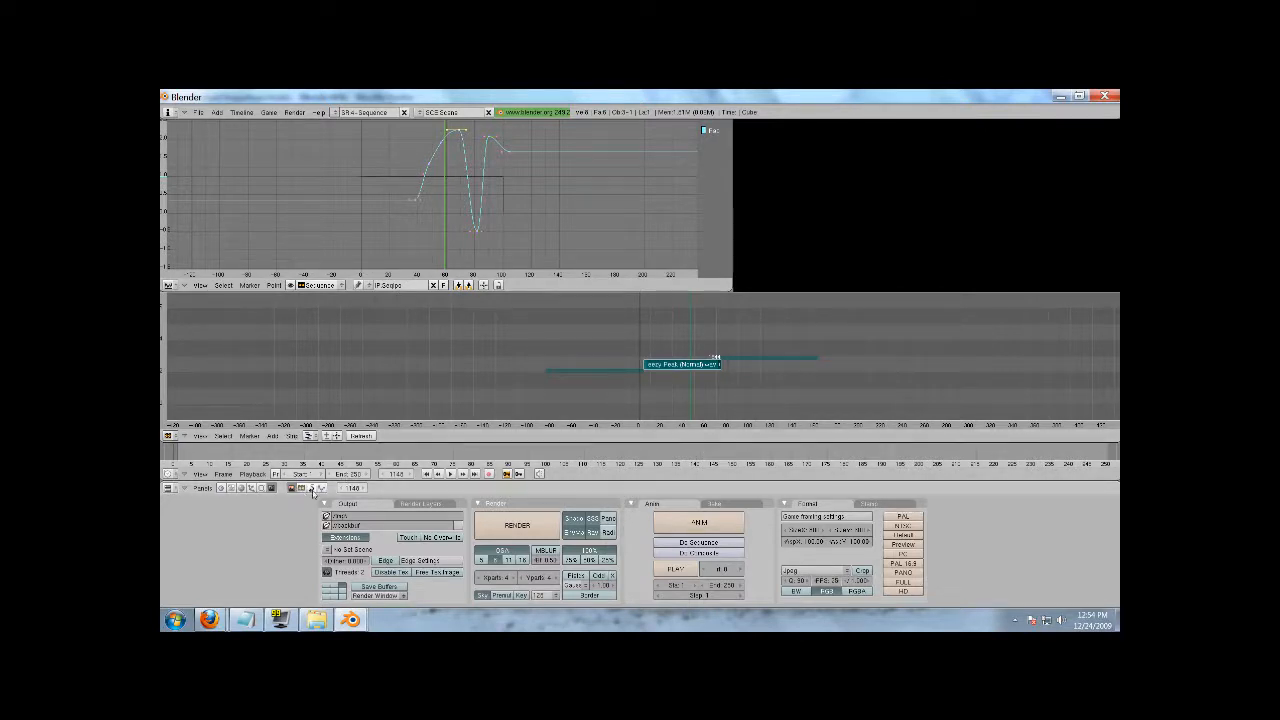
# - Run MIXDOWN from the Sound buttons' Sequencer panel to write the audio as WAV
pyautogui.click(322, 488)
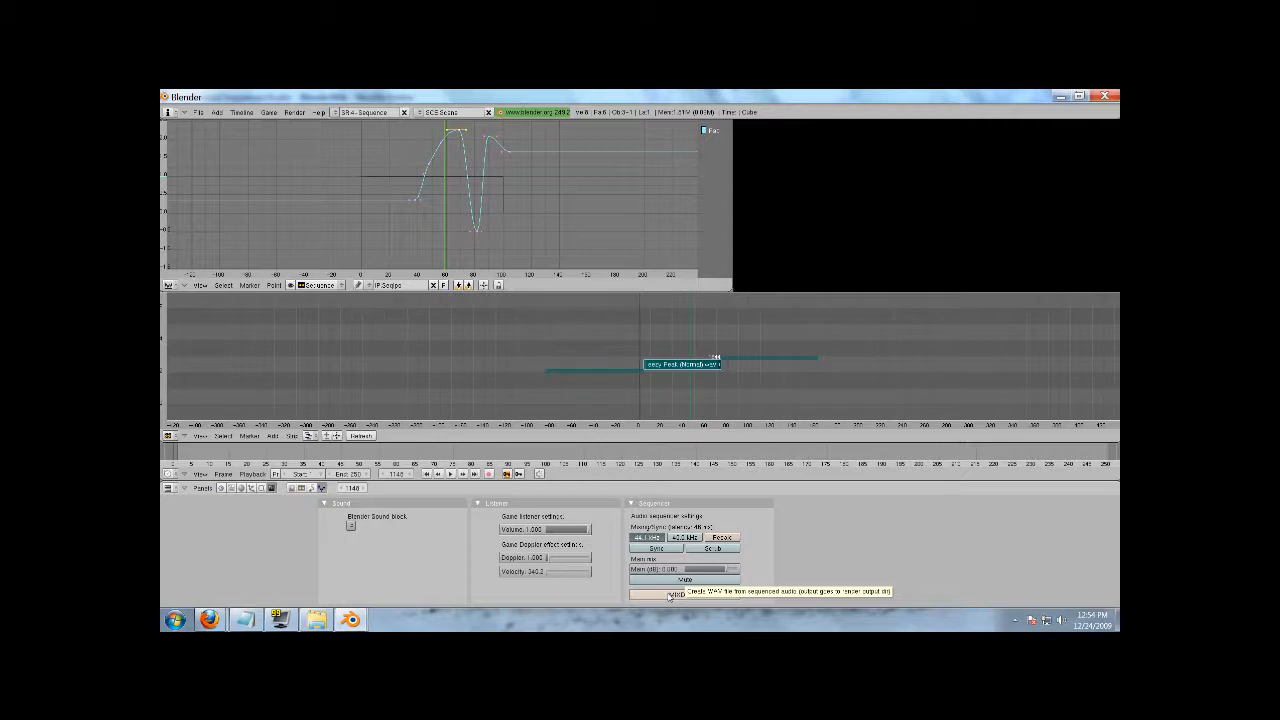
pyautogui.click(685, 594)
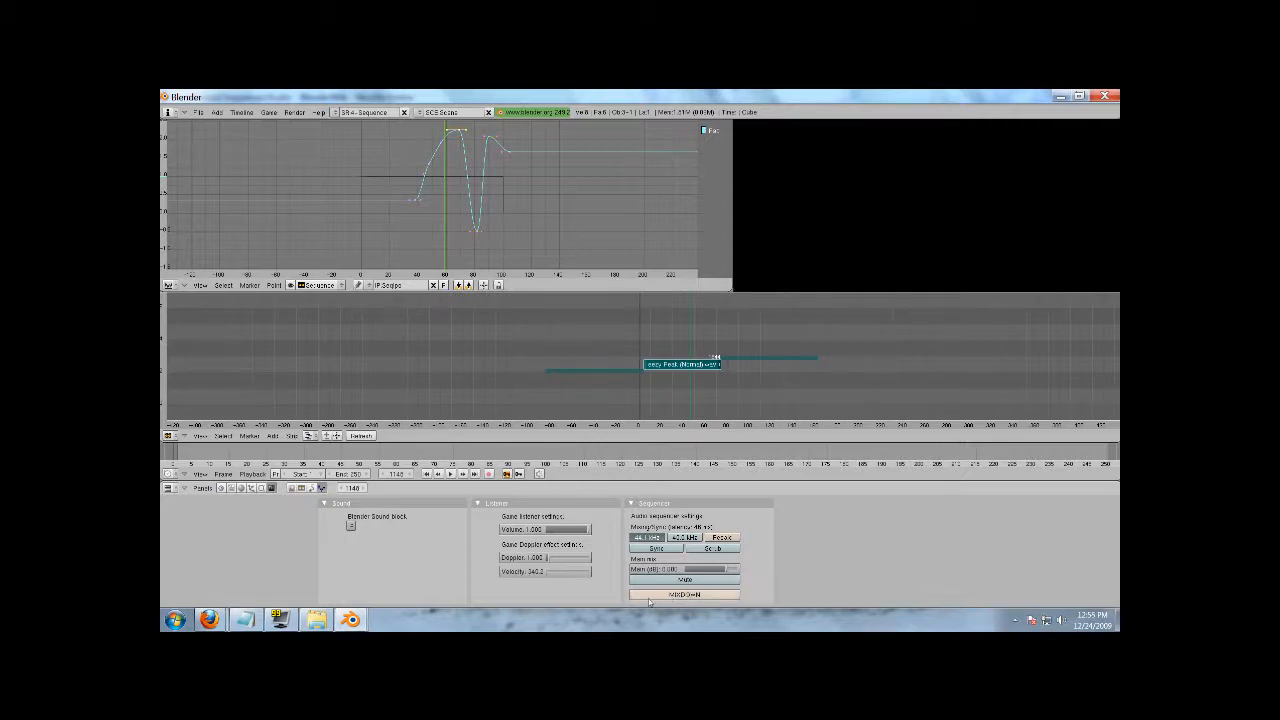
pyautogui.moveTo(684, 594)
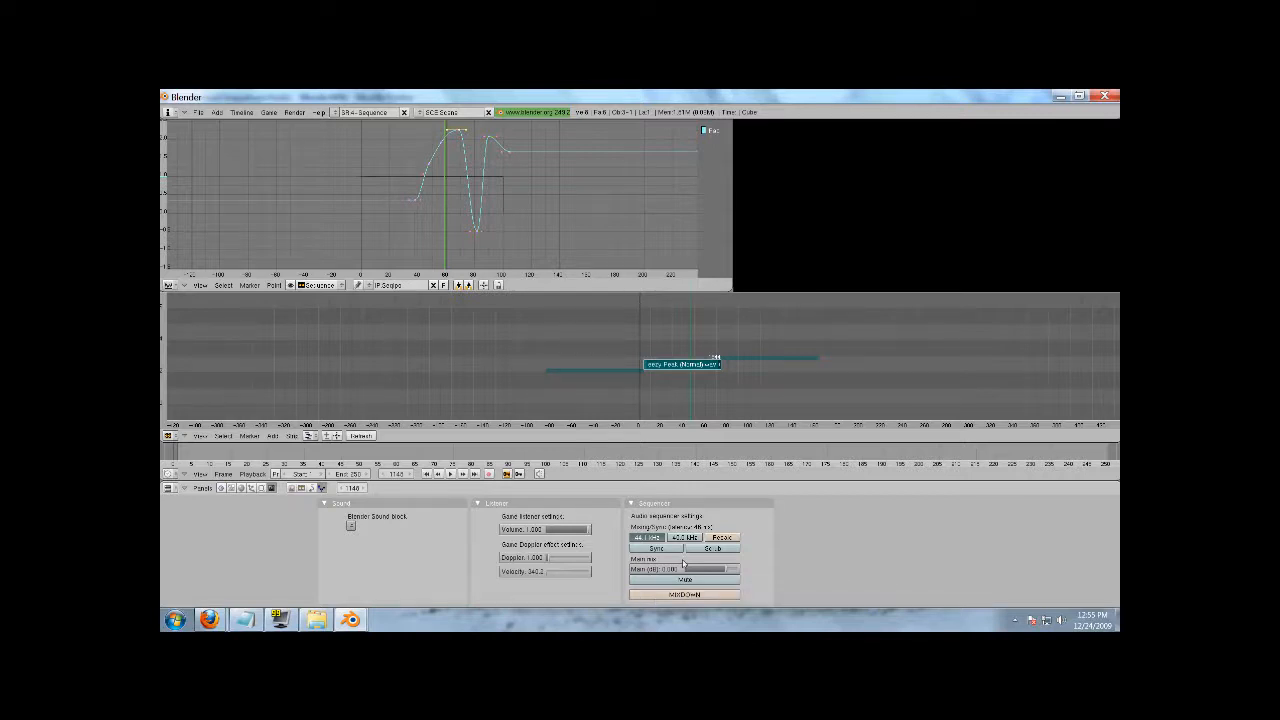
pyautogui.moveTo(650, 597)
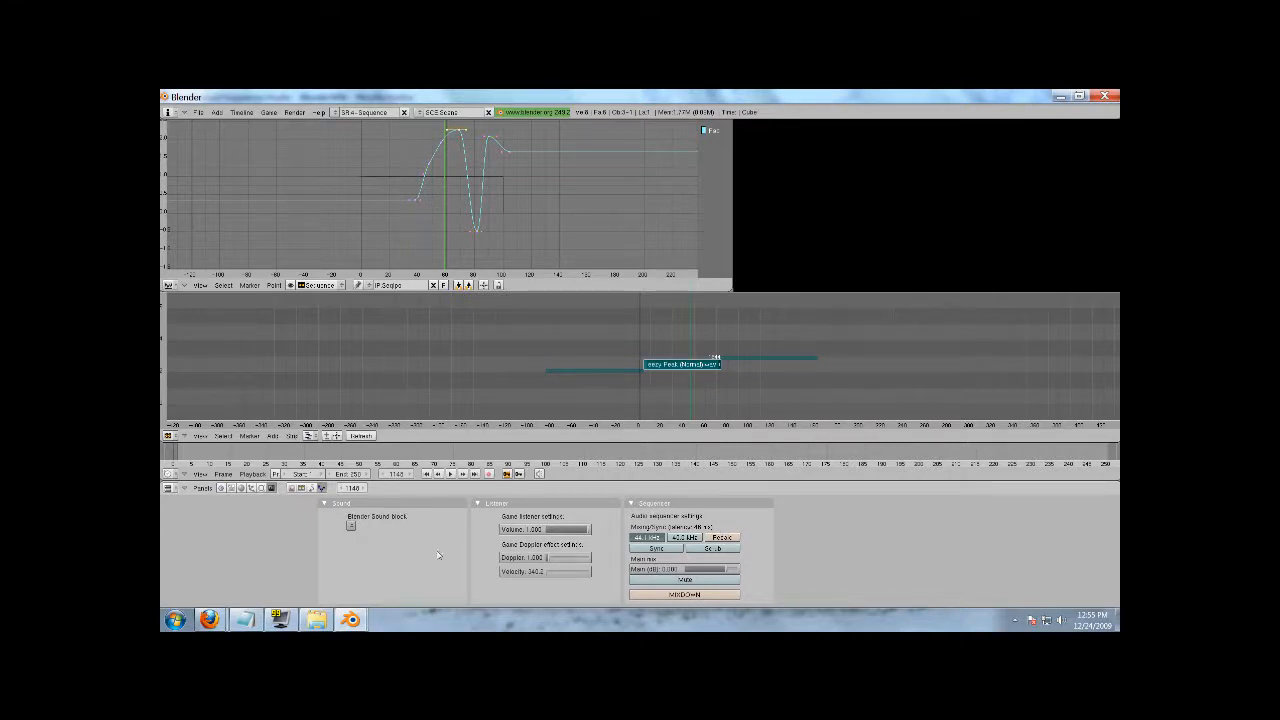
pyautogui.click(312, 488)
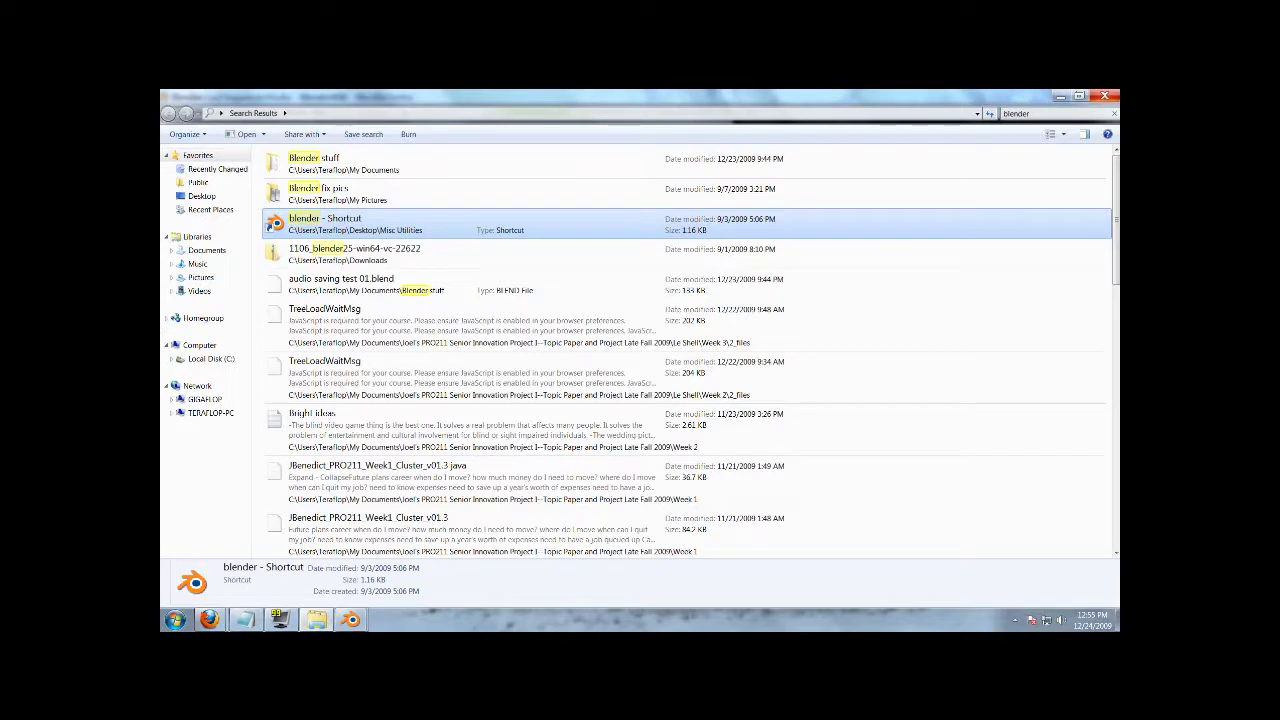
# - Relaunch Blender from the 'blender - Shortcut' search result
pyautogui.doubleClick(324, 218)
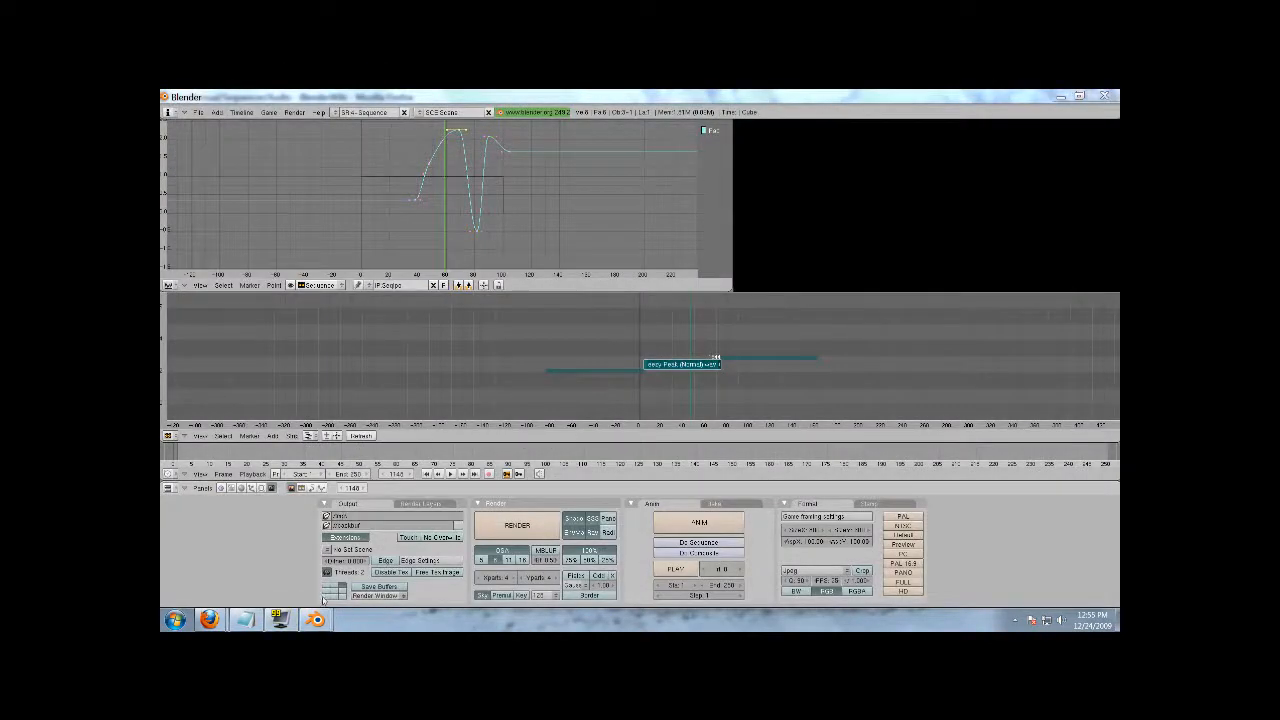